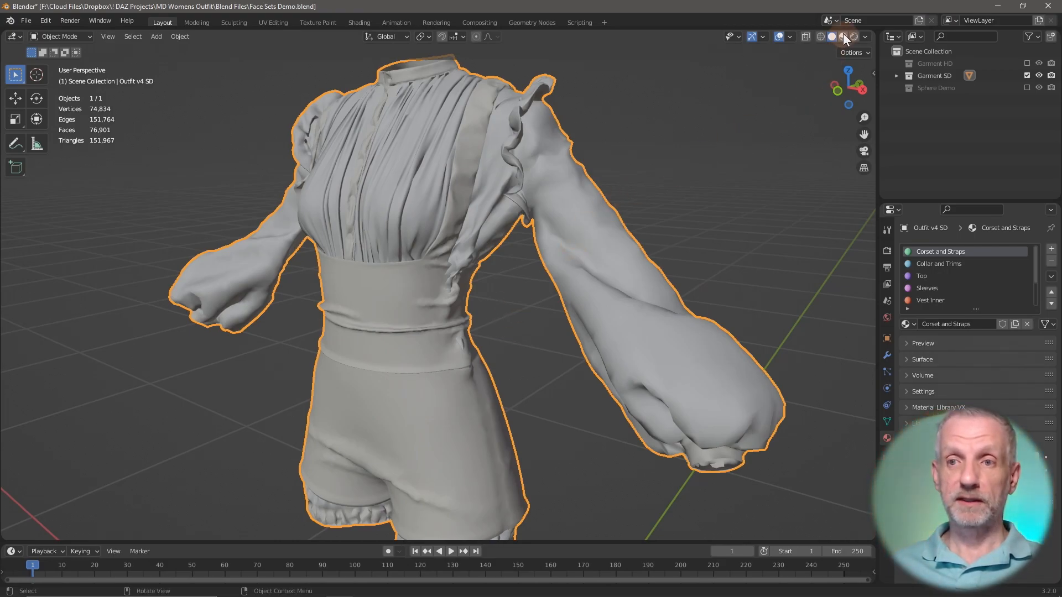
Show the outfit's face set colours, then scroll the Outliner to hide the garment collections.
{"action": "left_click", "coordinate": [843, 36]}
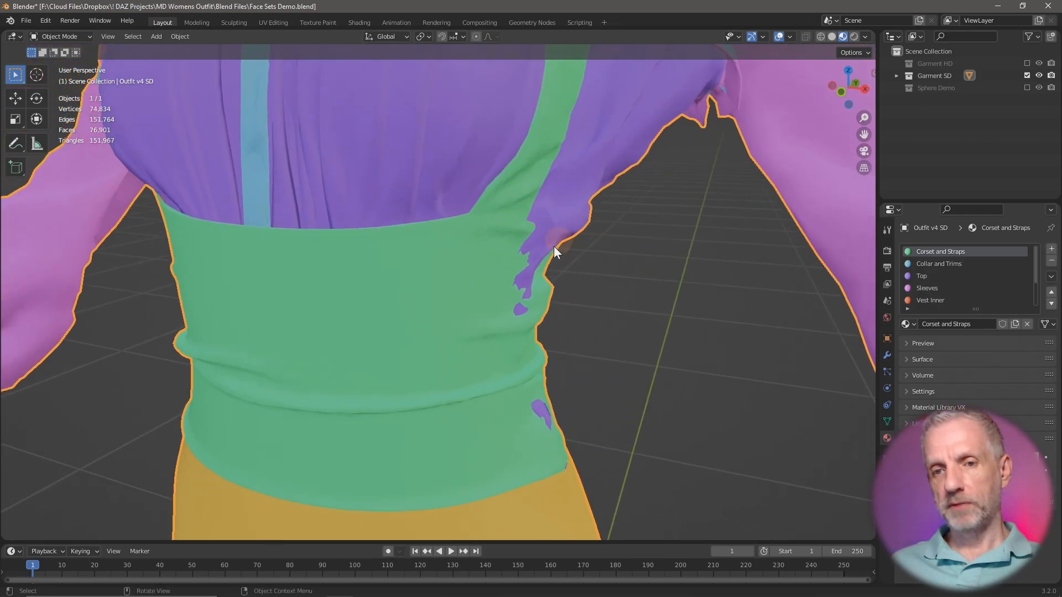
{"action": "mouse_move", "coordinate": [568, 216]}
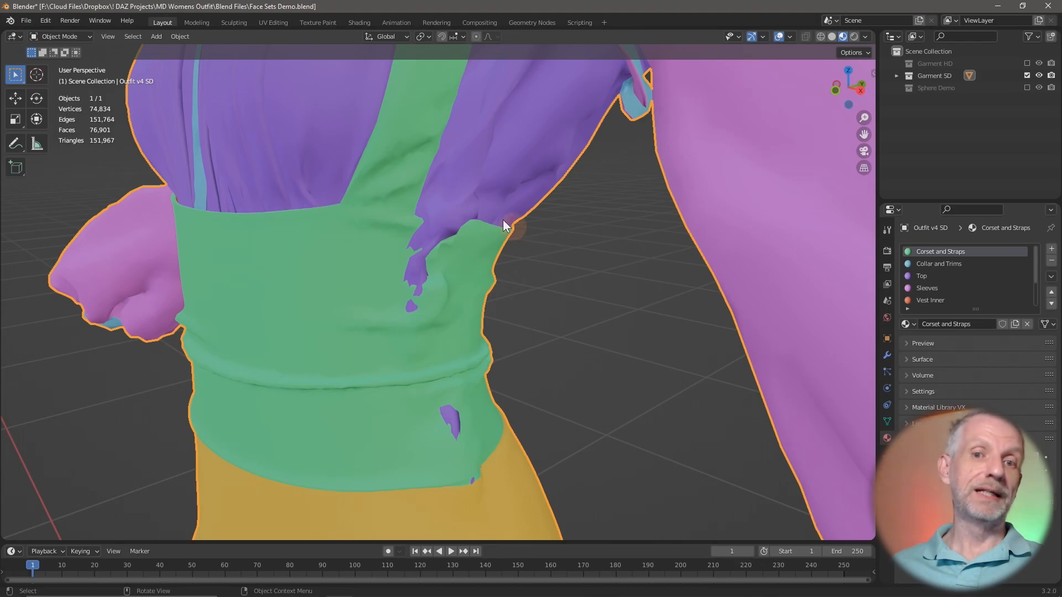
{"action": "mouse_move", "coordinate": [451, 234]}
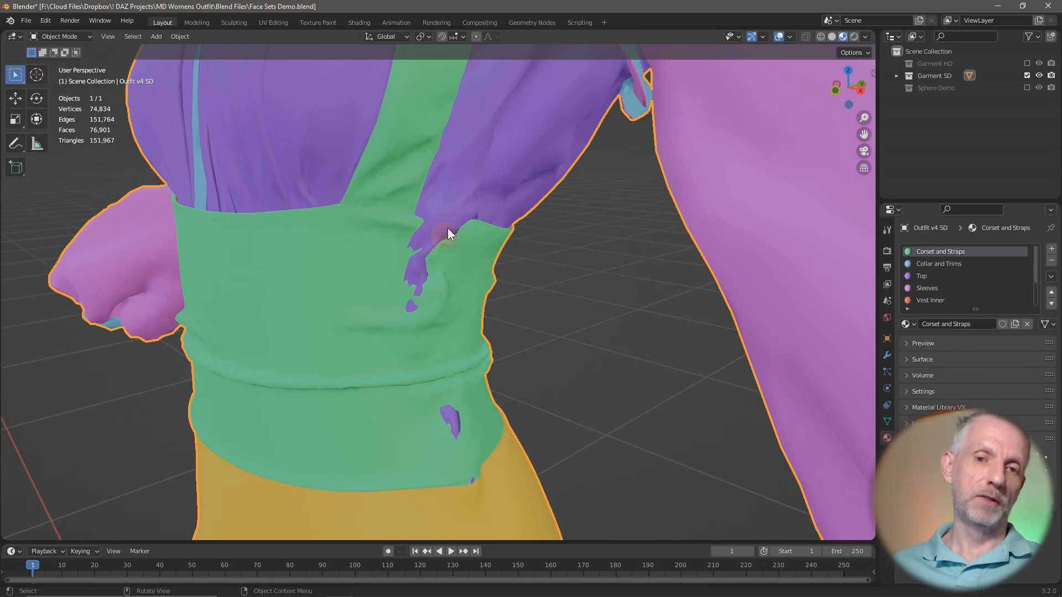
{"action": "scroll", "scroll_direction": "down", "scroll_amount": 3}
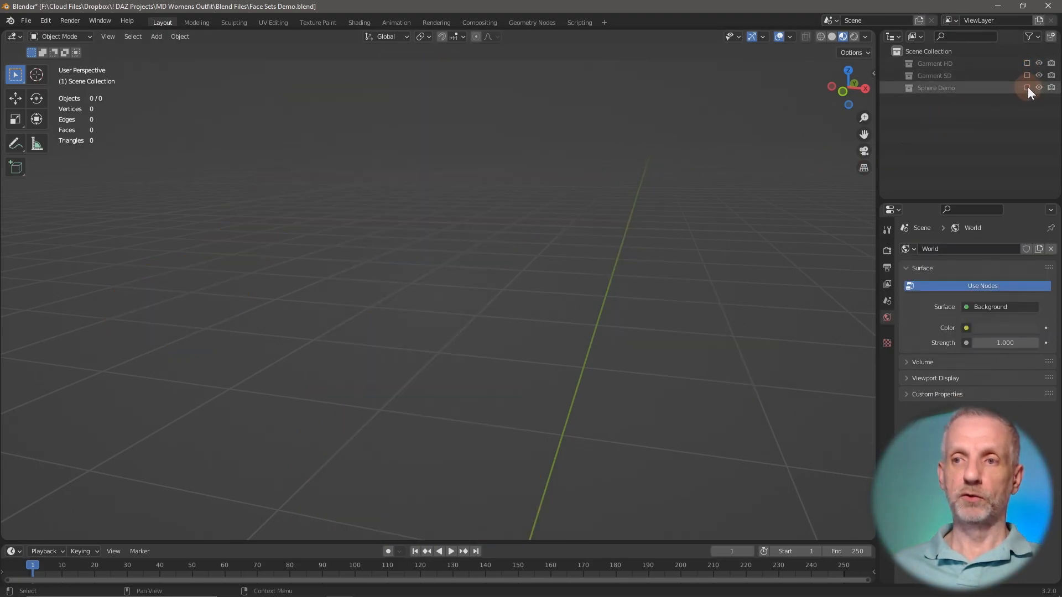
Reveal the Sphere Demo collection, select the icosphere and put it into Sculpt Mode.
{"action": "left_click", "coordinate": [1027, 87]}
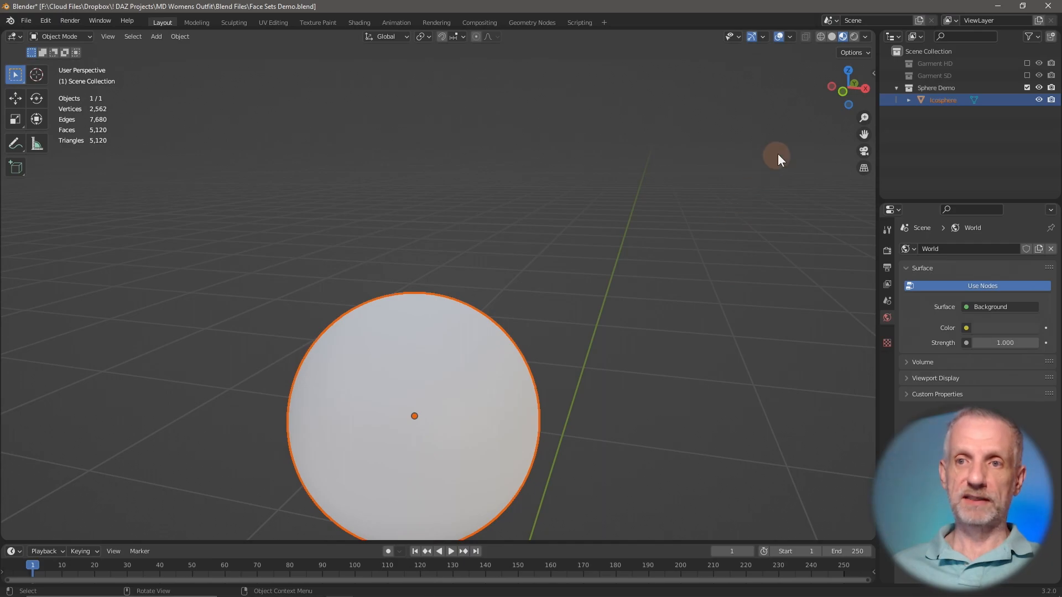
{"action": "left_click", "coordinate": [820, 36]}
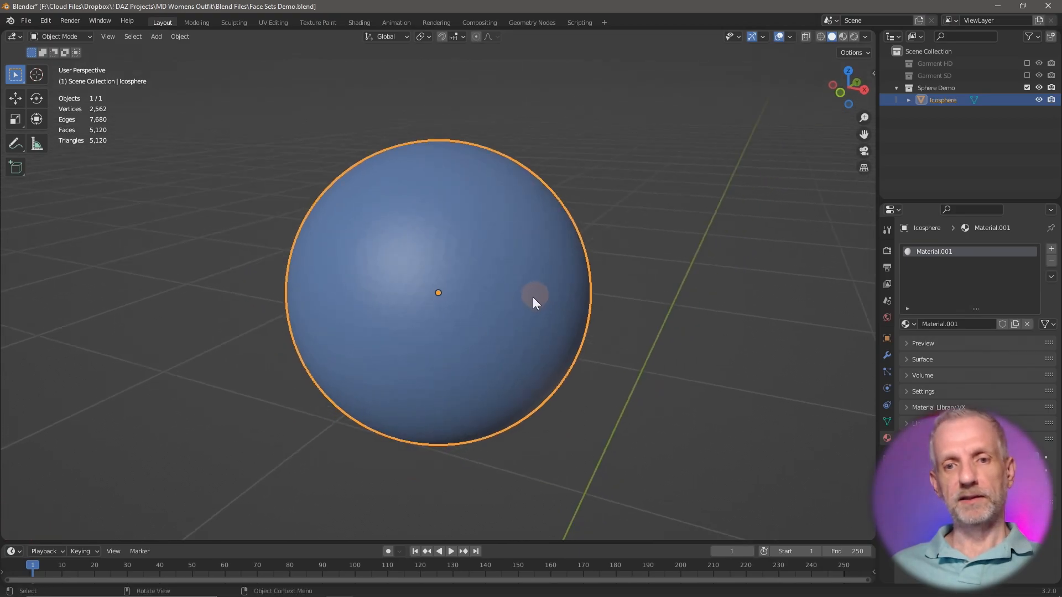
{"action": "mouse_move", "coordinate": [203, 95]}
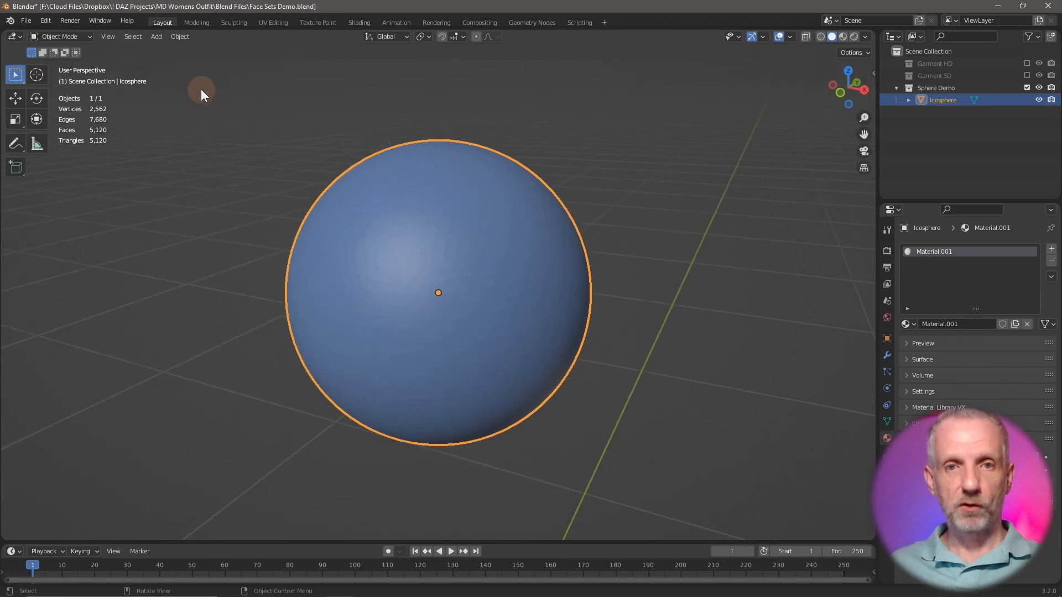
{"action": "left_click", "coordinate": [60, 35]}
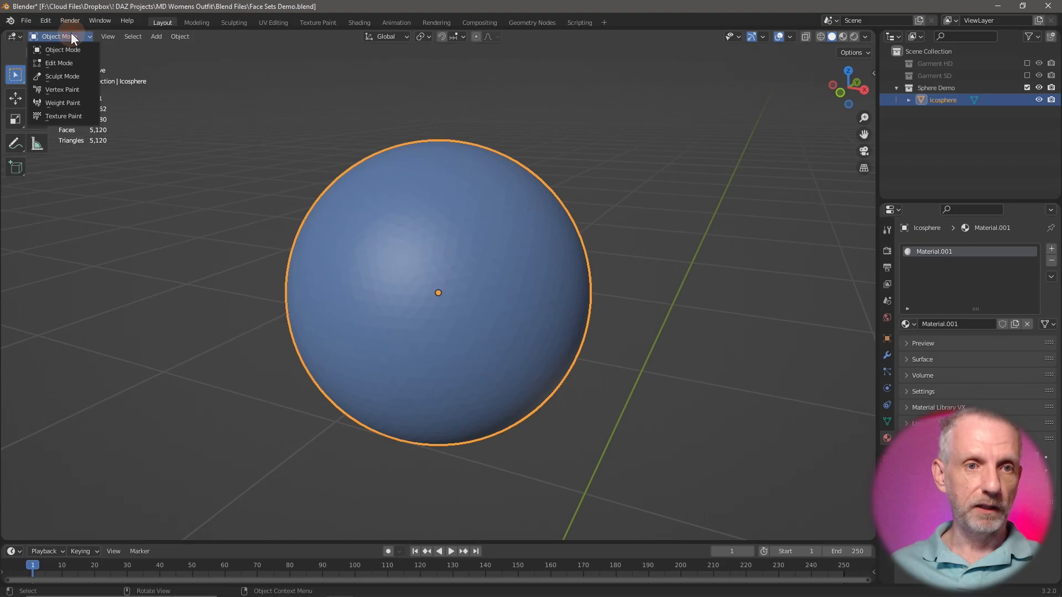
{"action": "mouse_move", "coordinate": [62, 77]}
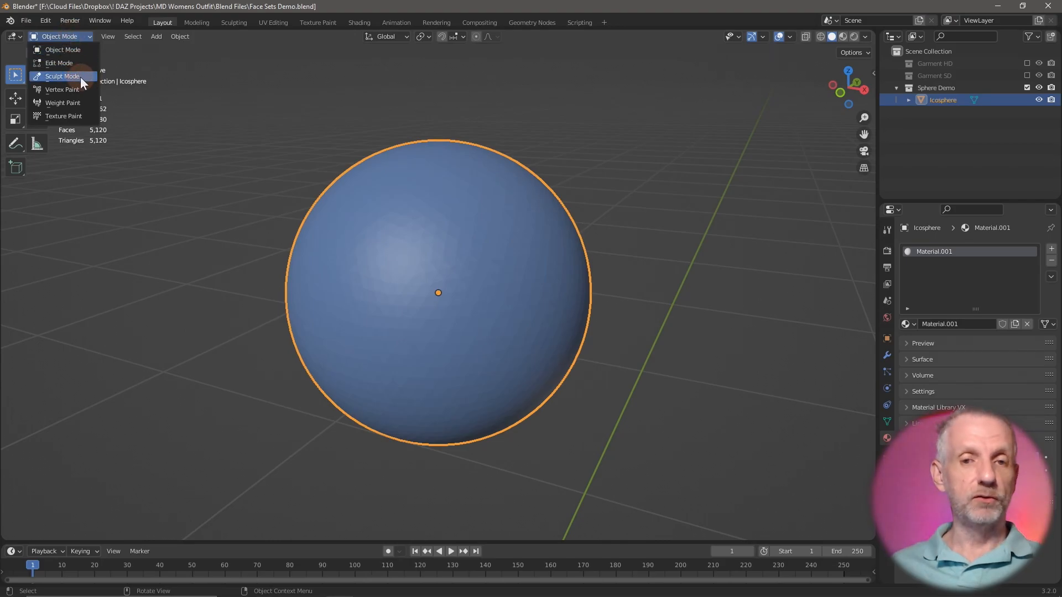
{"action": "left_click", "coordinate": [62, 76]}
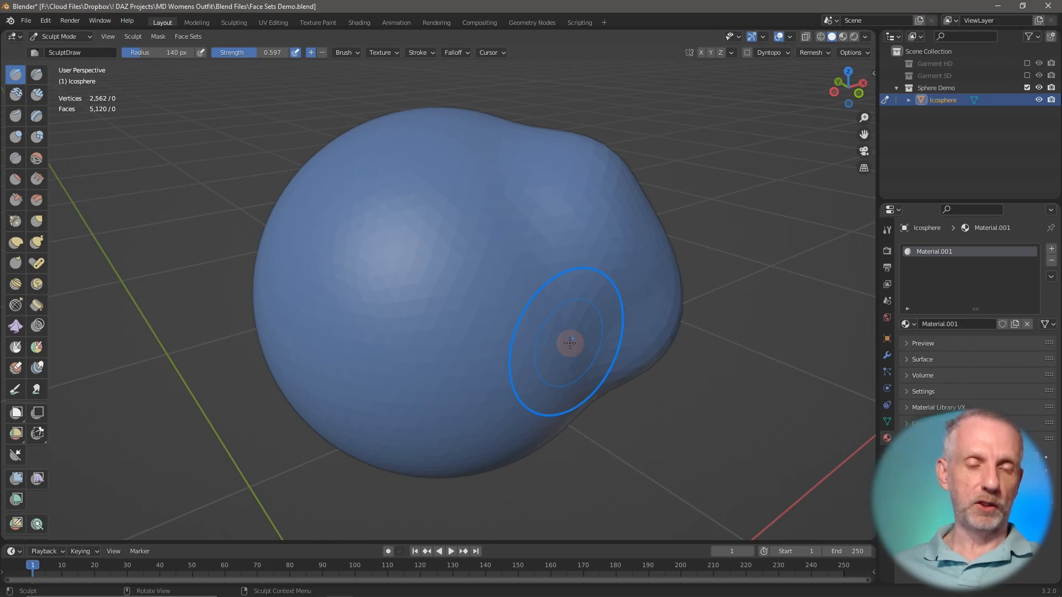
{"action": "mouse_move", "coordinate": [217, 388]}
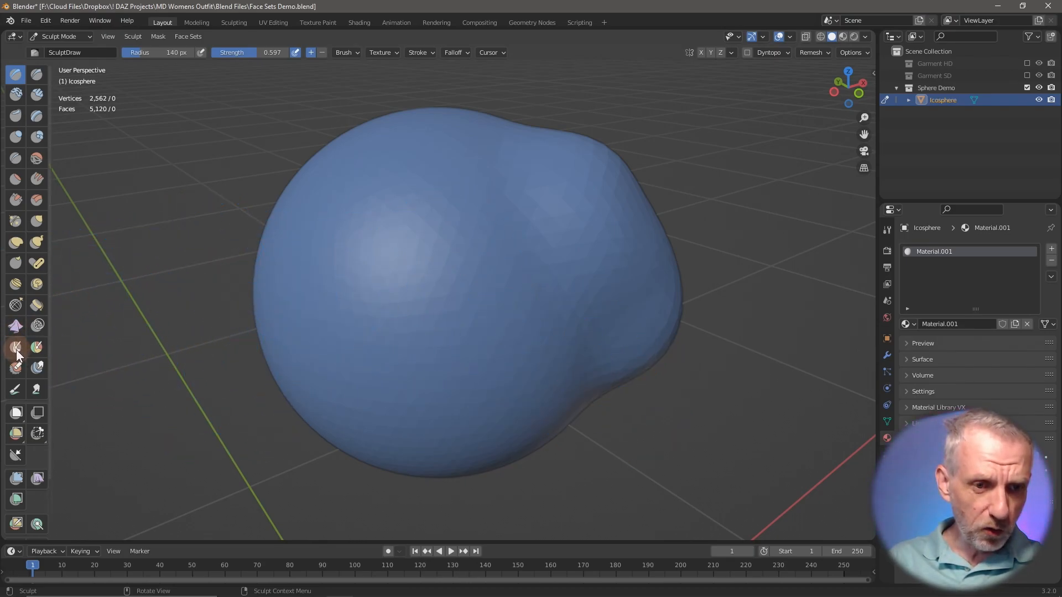
Switch to the Mask brush and paint a masked patch on the sphere.
{"action": "left_click", "coordinate": [16, 347]}
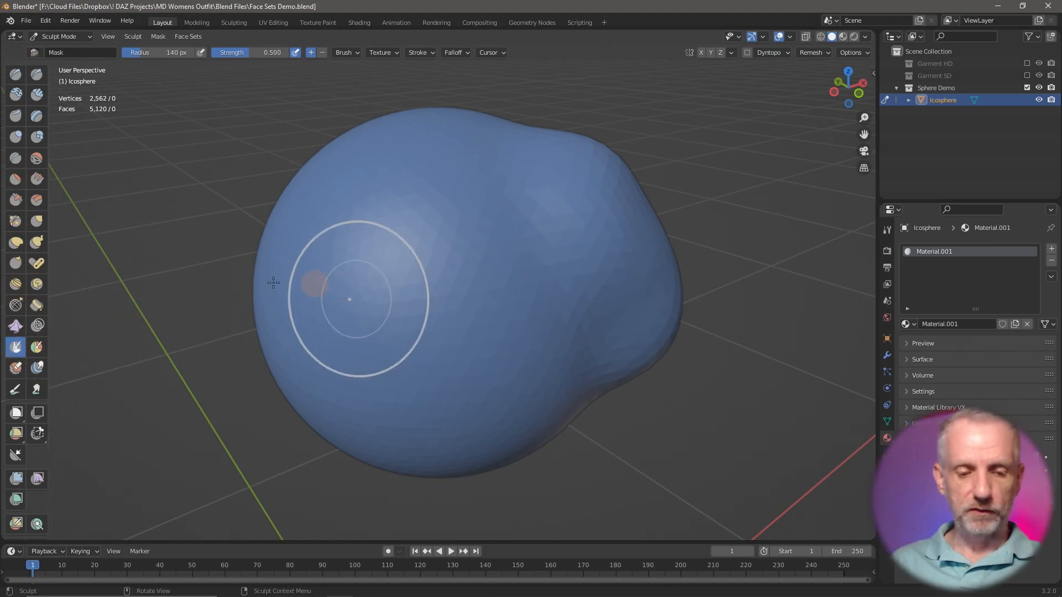
{"action": "left_click", "coordinate": [16, 348]}
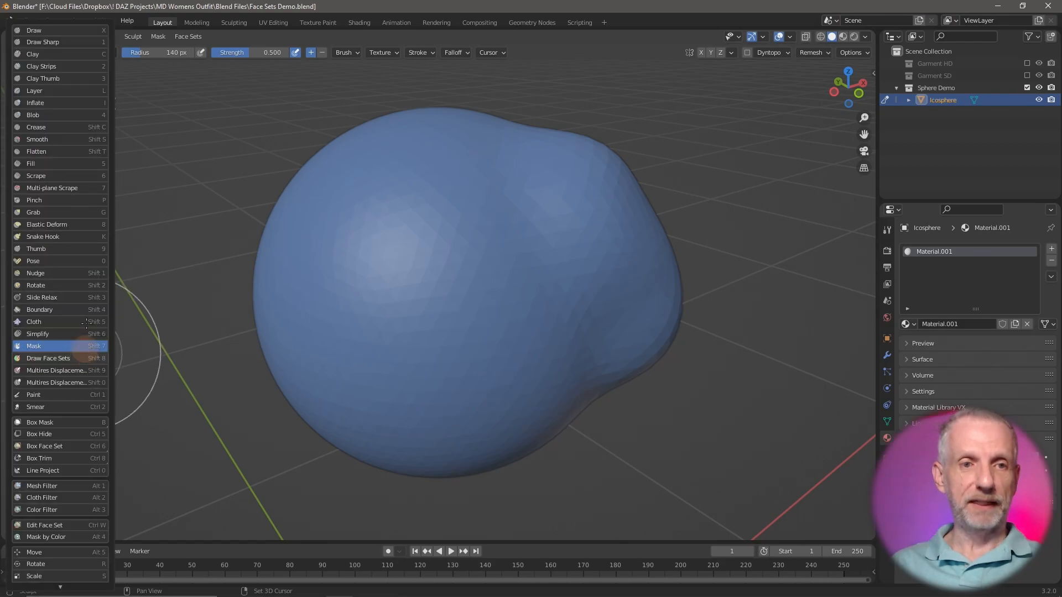
{"action": "key", "text": "shift+space"}
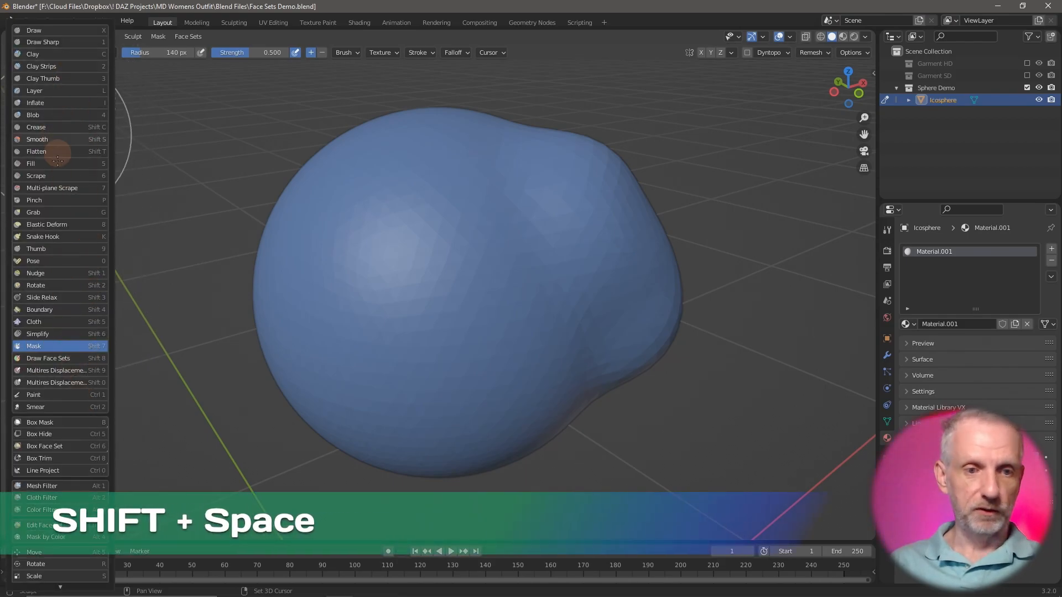
{"action": "left_click", "coordinate": [33, 346]}
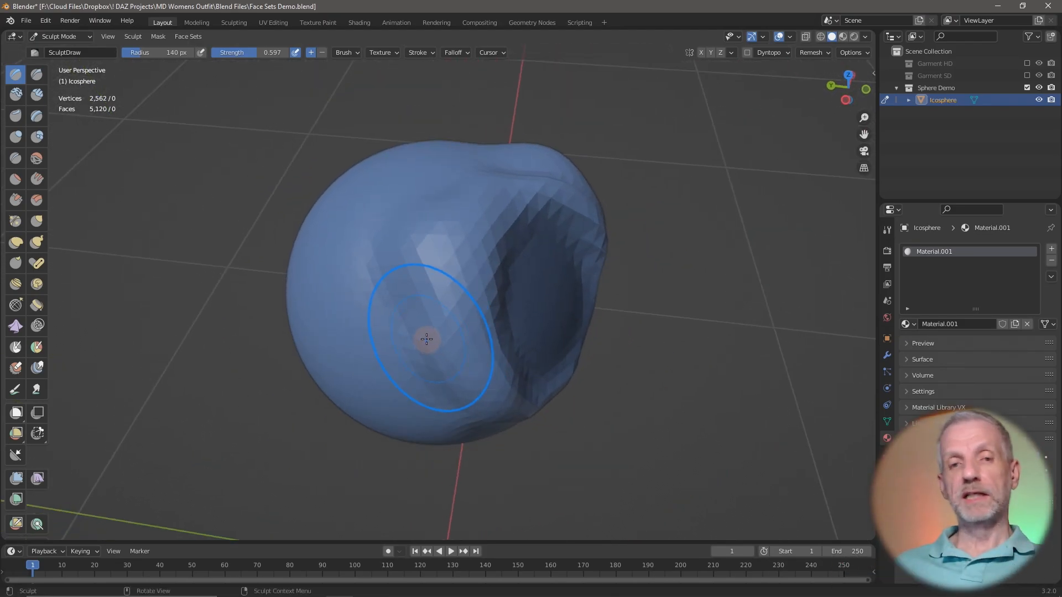
Clear the mask from the sphere via Mask > Clear Mask.
{"action": "left_click", "coordinate": [158, 37]}
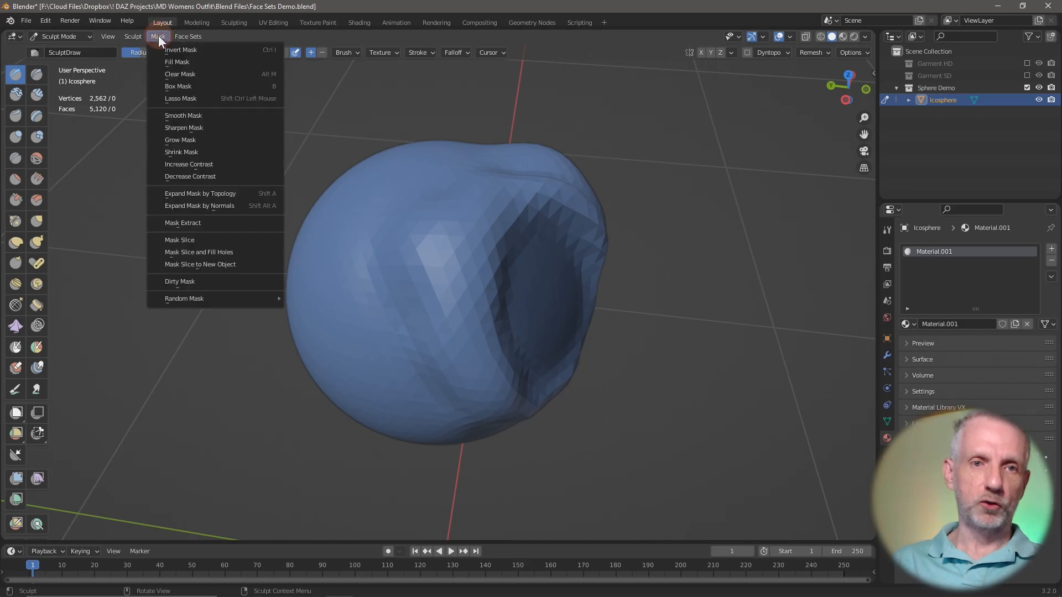
{"action": "mouse_move", "coordinate": [198, 74]}
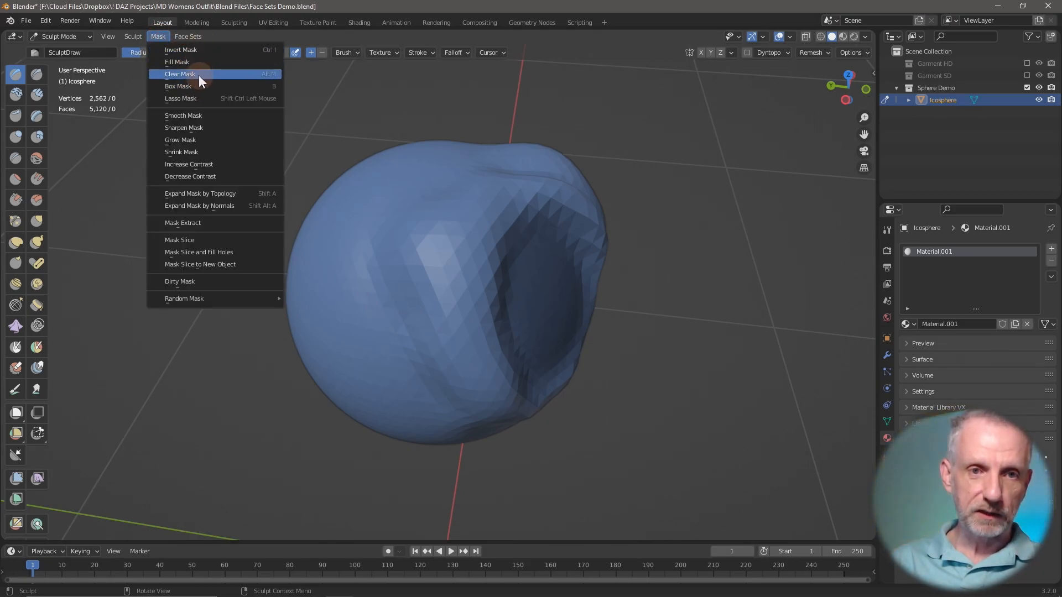
{"action": "left_click", "coordinate": [180, 74]}
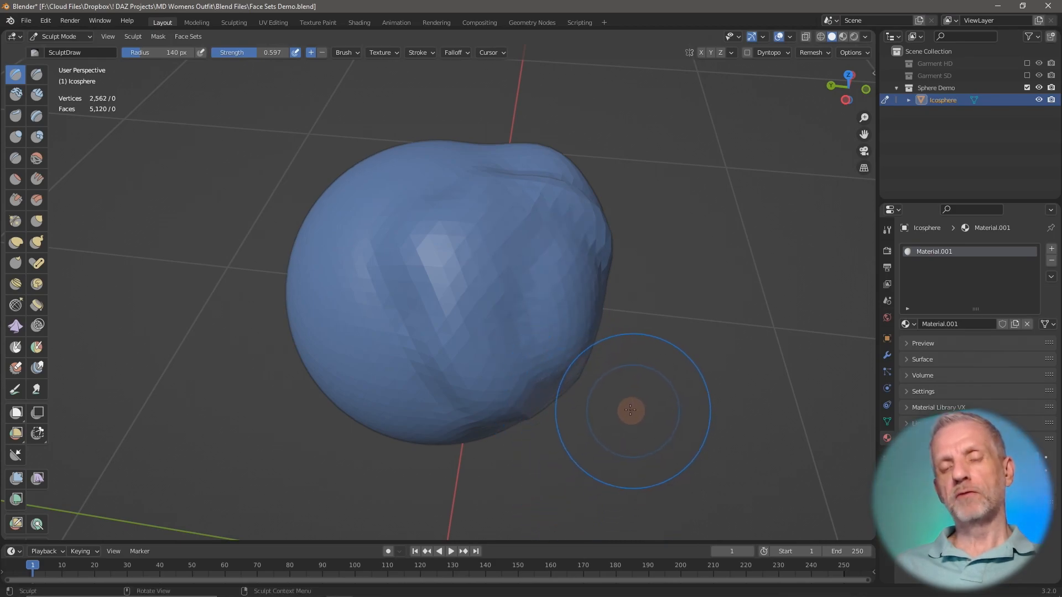
{"action": "mouse_move", "coordinate": [684, 424]}
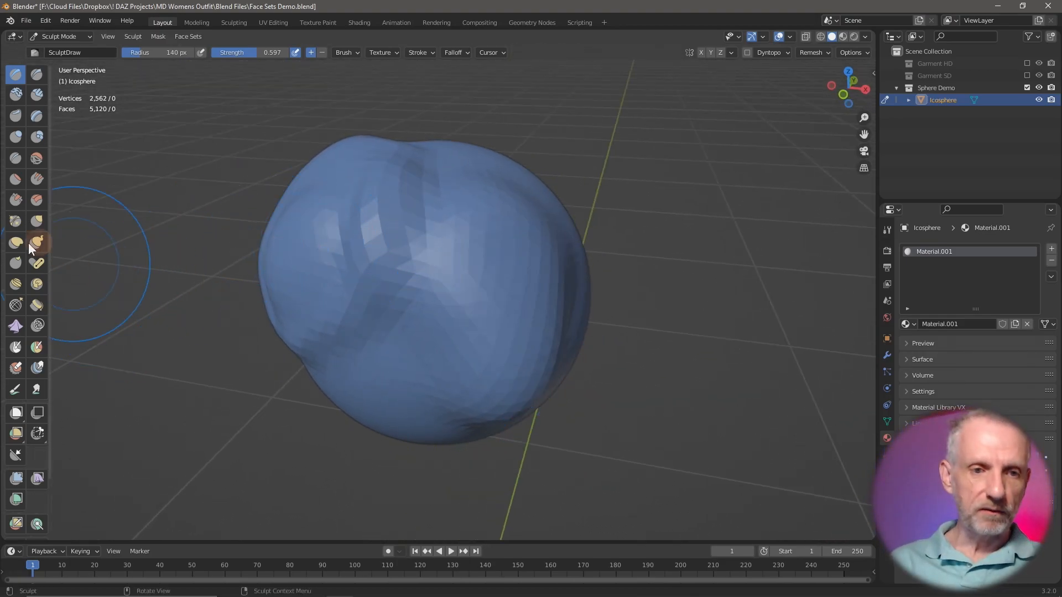
Switch back to the Mask brush over the lumpy sphere.
{"action": "left_click", "coordinate": [15, 346]}
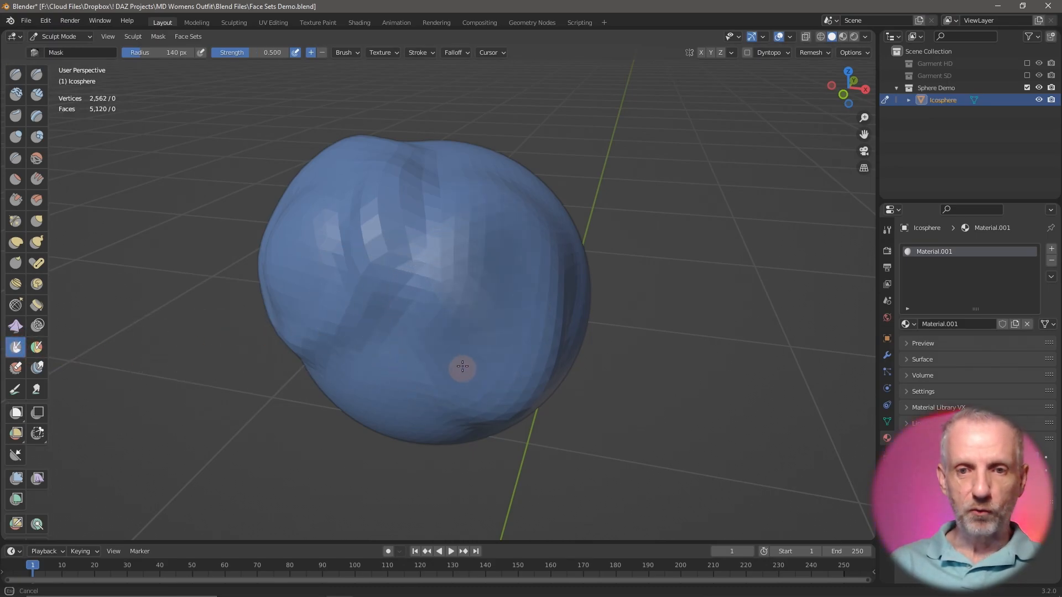
{"action": "mouse_move", "coordinate": [489, 228]}
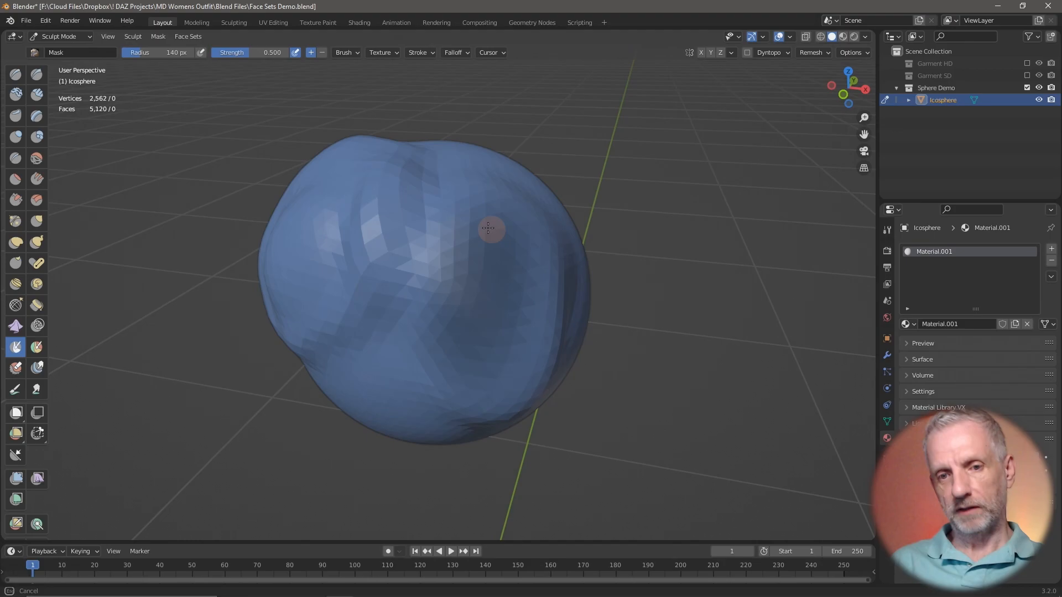
{"action": "mouse_move", "coordinate": [472, 242]}
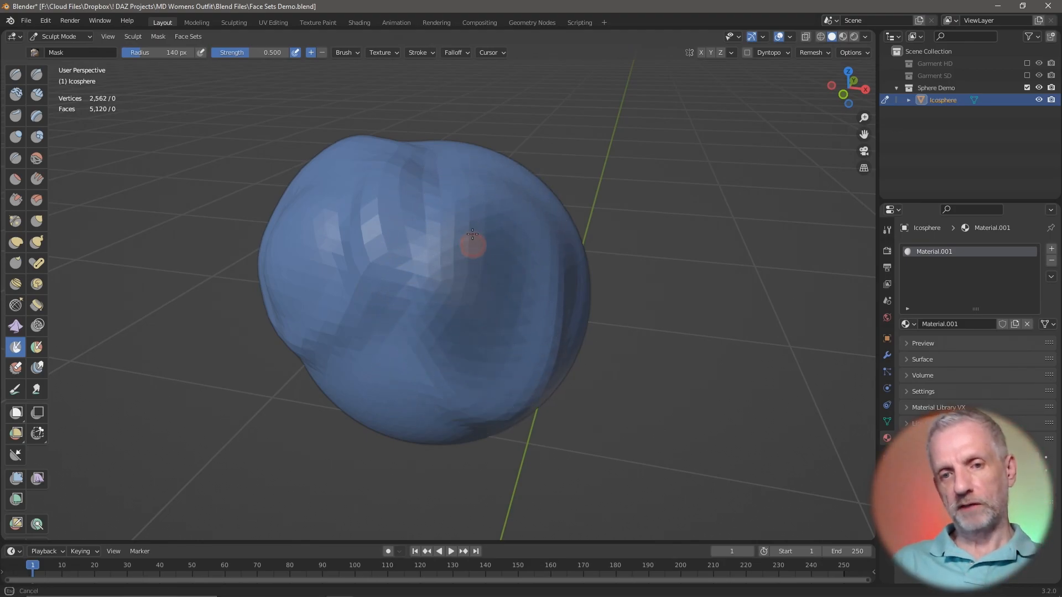
{"action": "mouse_move", "coordinate": [479, 342]}
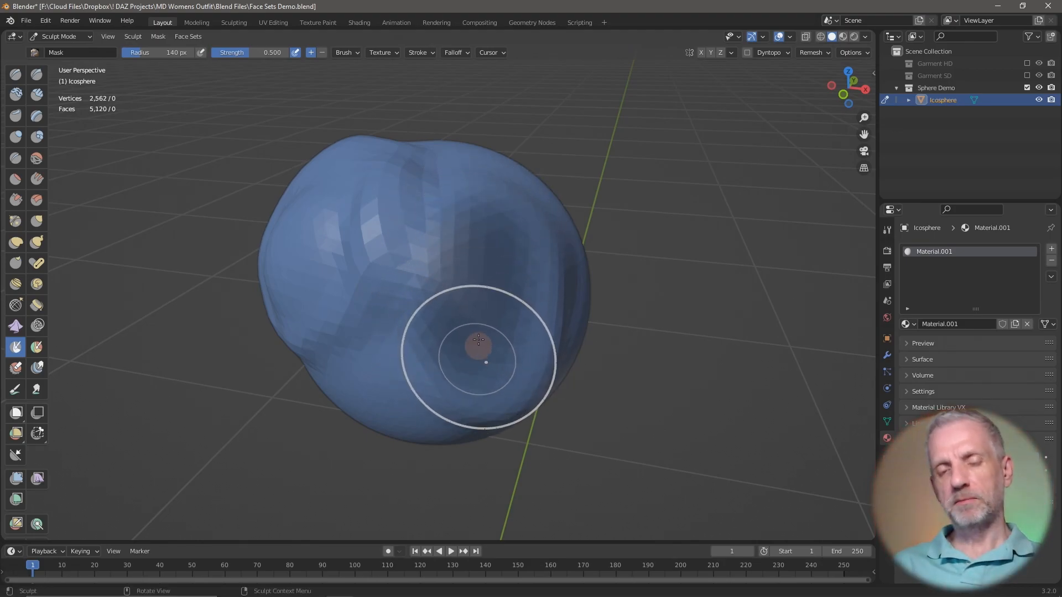
{"action": "mouse_move", "coordinate": [467, 310]}
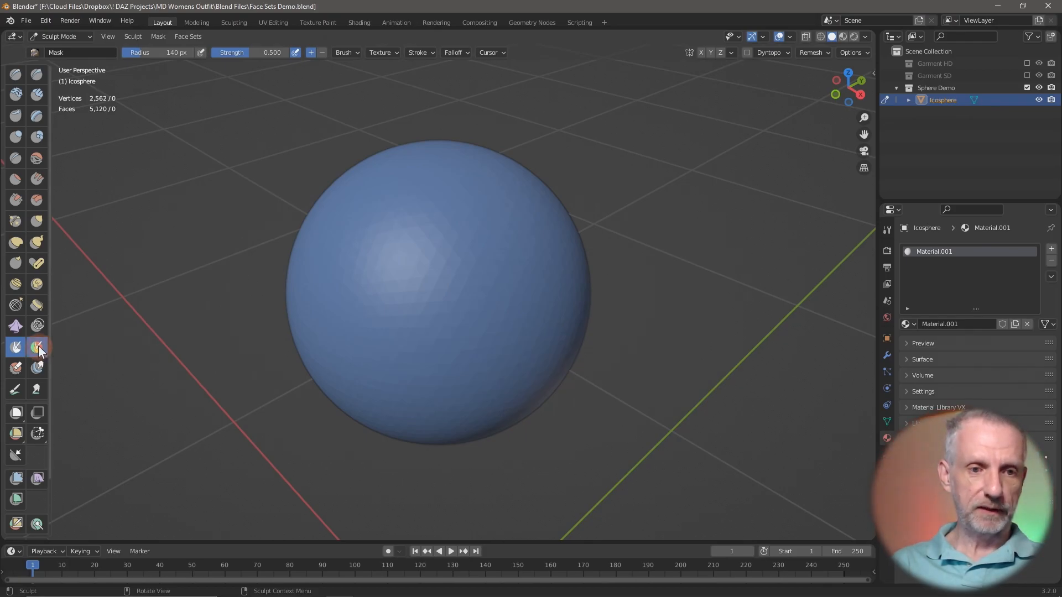
Choose the Draw Face Sets brush from the sculpt brush list.
{"action": "left_click", "coordinate": [37, 346]}
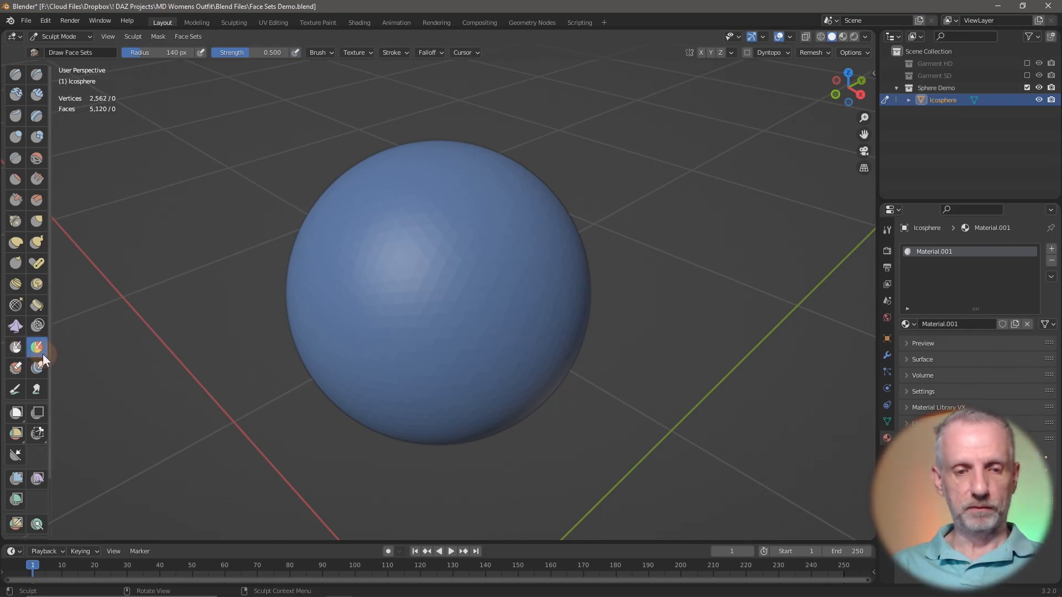
{"action": "left_click", "coordinate": [38, 347]}
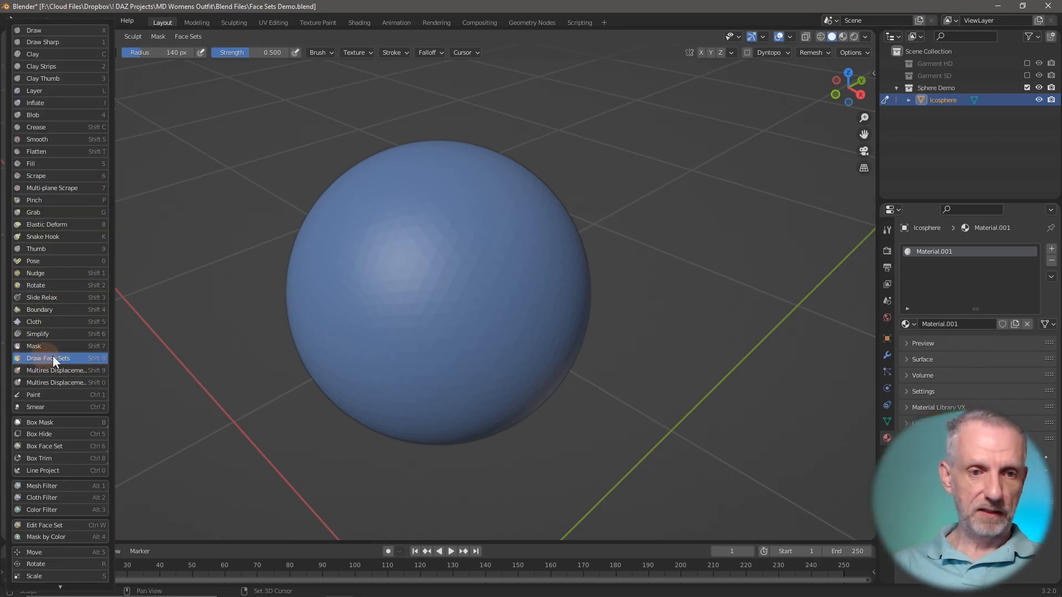
{"action": "mouse_move", "coordinate": [61, 366]}
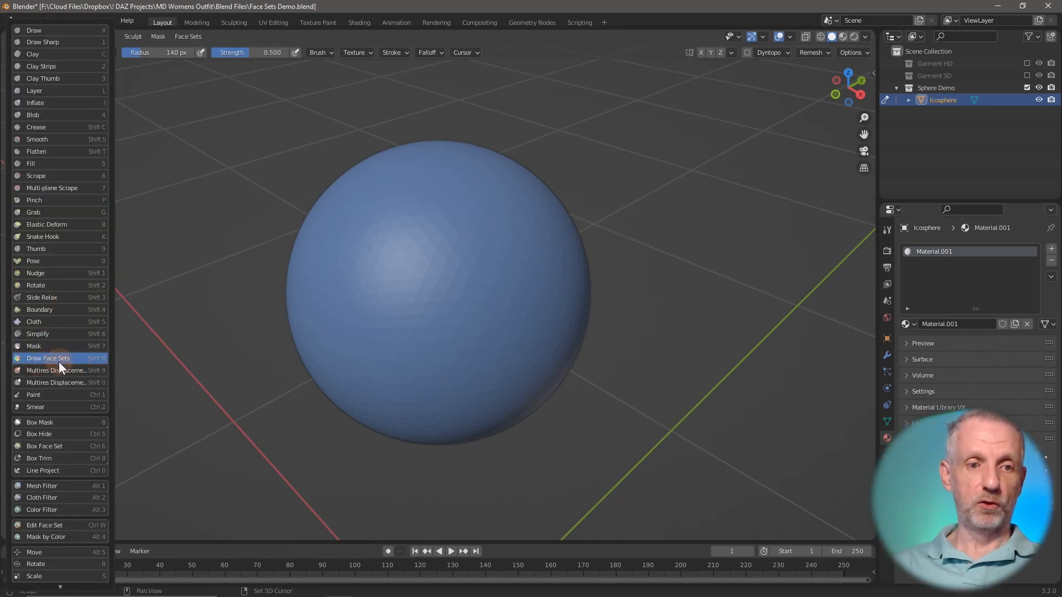
{"action": "left_click", "coordinate": [48, 357]}
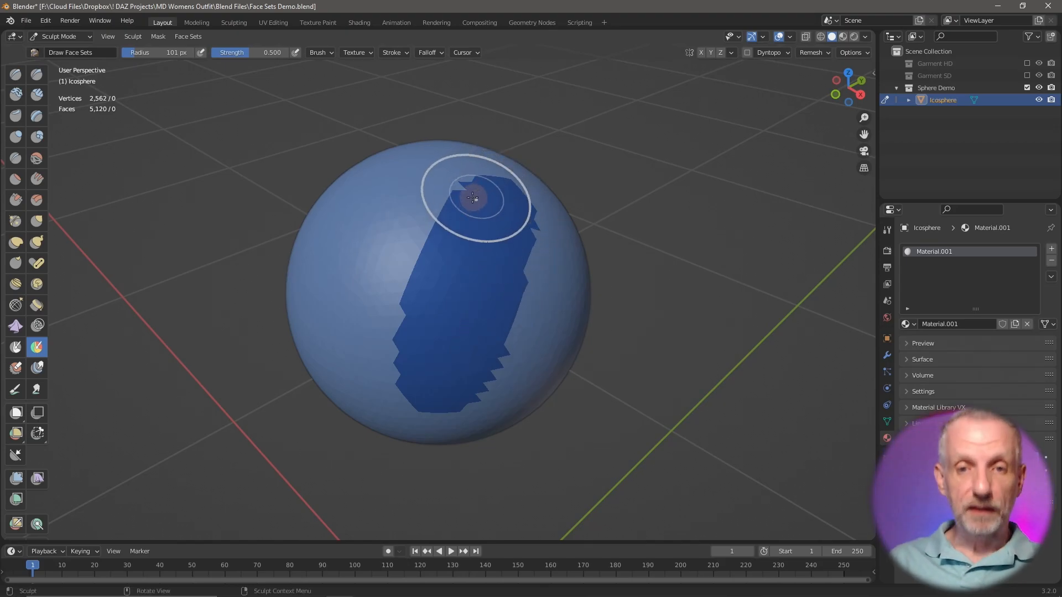
{"action": "mouse_move", "coordinate": [252, 360]}
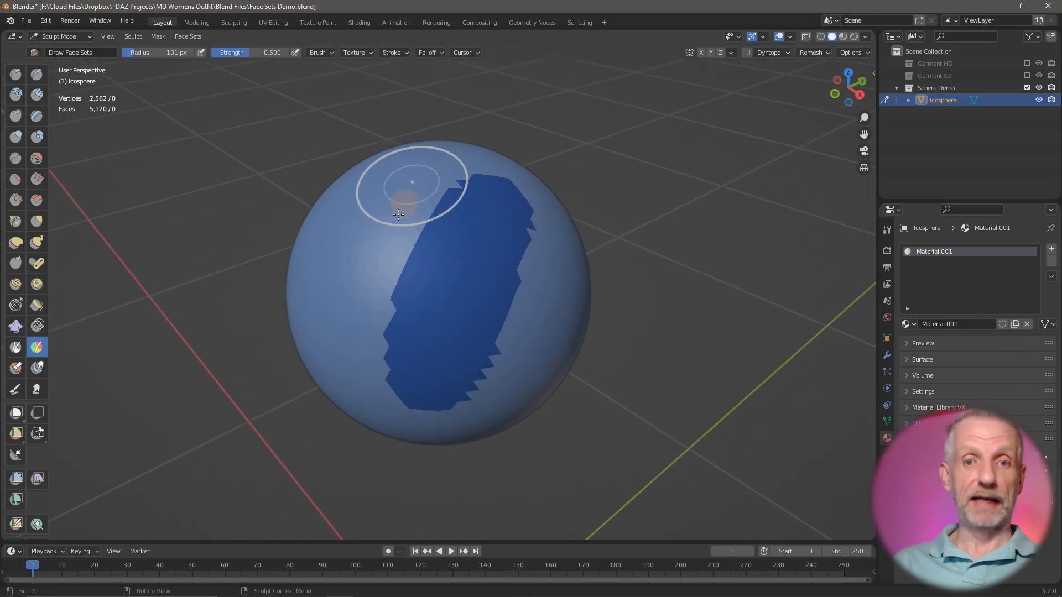
Paint a second stripe and extend the purple face set across more of the sphere.
{"action": "left_click", "coordinate": [412, 182]}
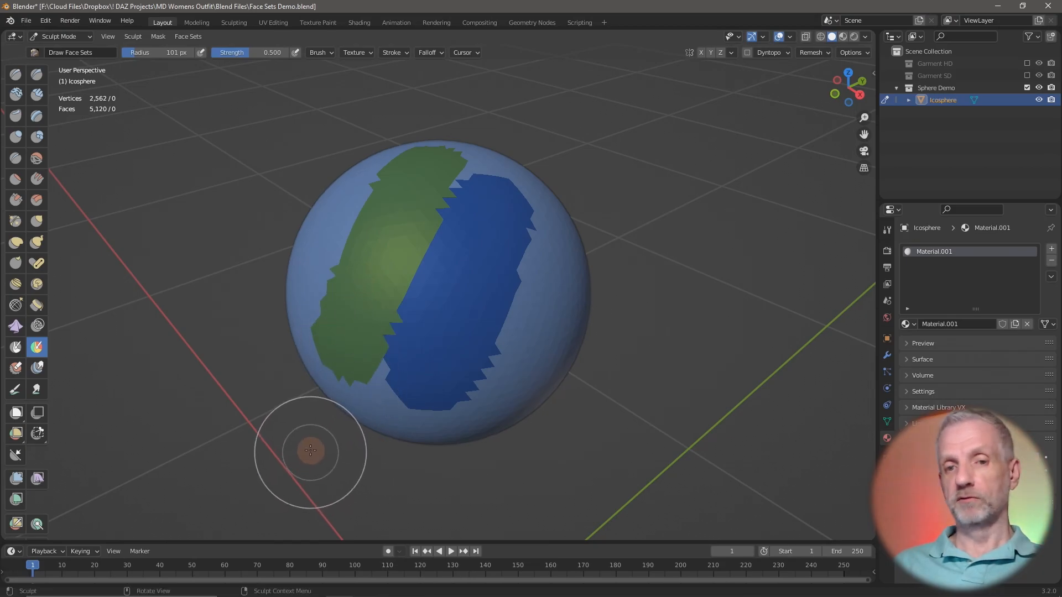
{"action": "mouse_move", "coordinate": [367, 153]}
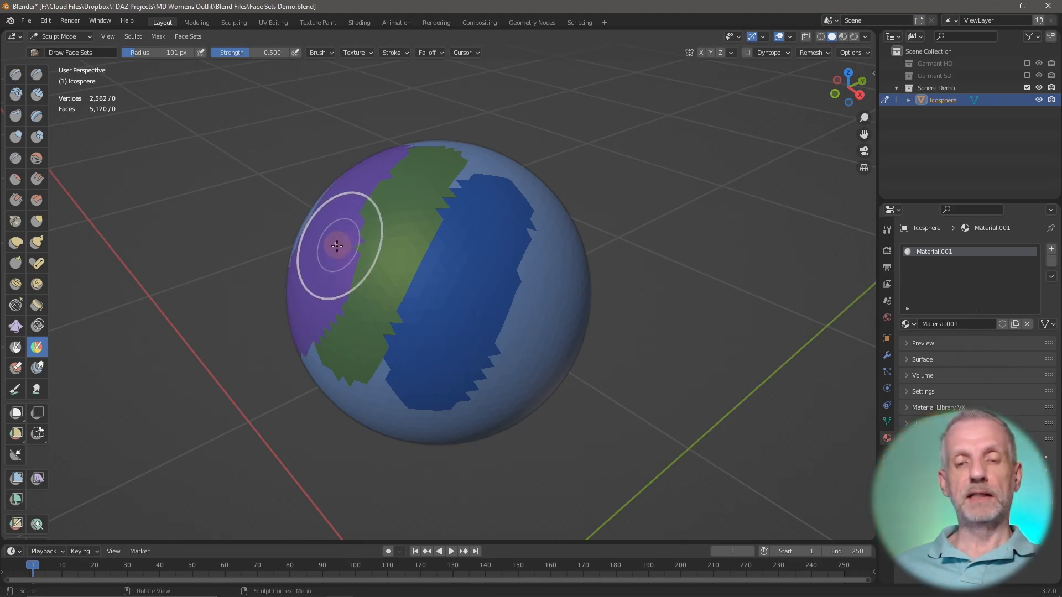
{"action": "left_click_drag", "start_coordinate": [339, 243], "coordinate": [386, 277]}
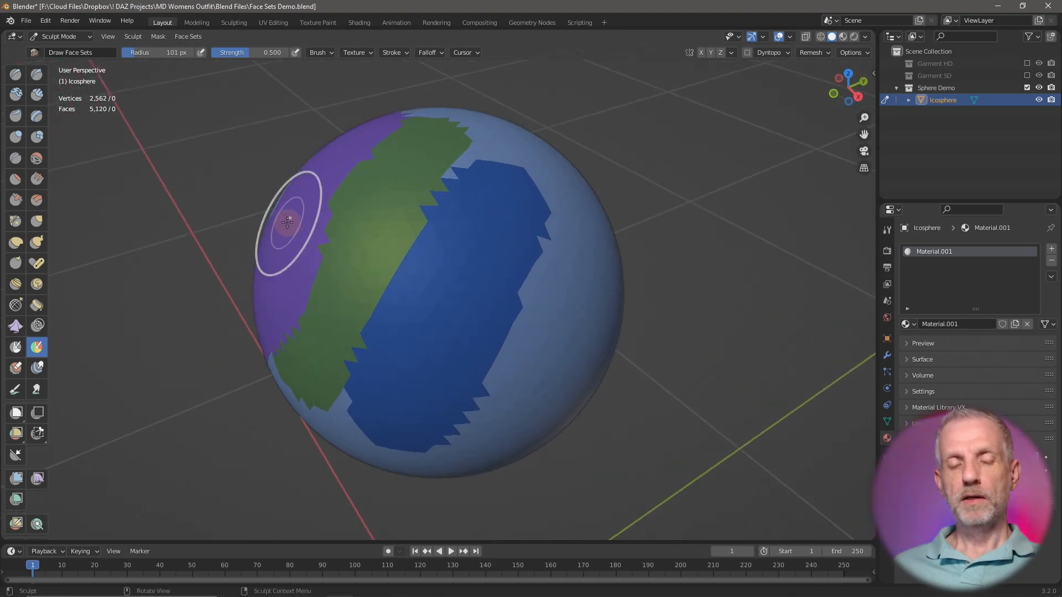
{"action": "left_click", "coordinate": [16, 74]}
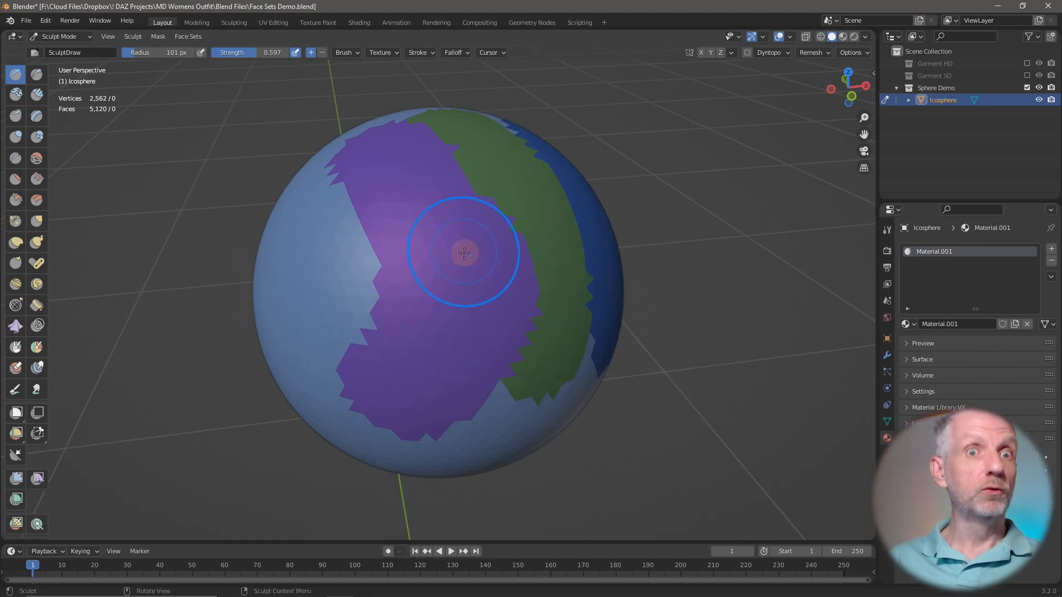
{"action": "mouse_move", "coordinate": [454, 267]}
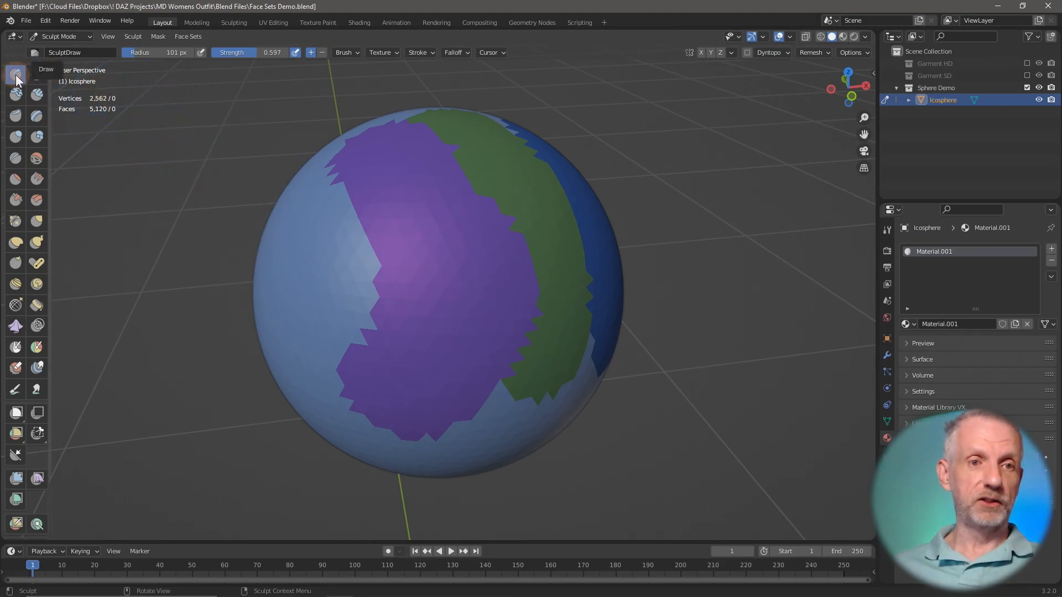
{"action": "mouse_move", "coordinate": [17, 138]}
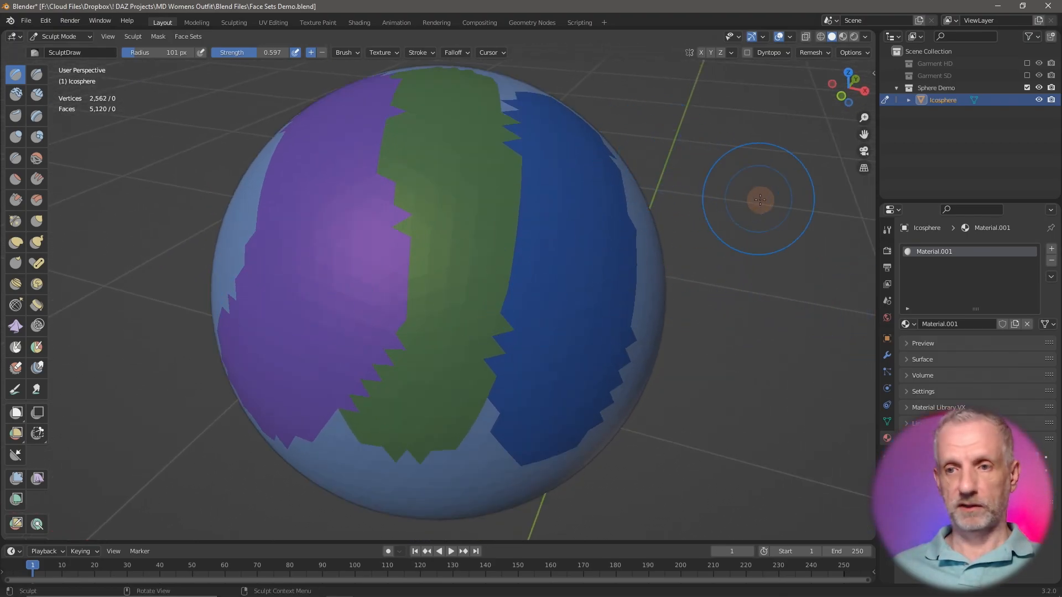
Expand the Draw brush's Advanced settings and enable auto-masking by Face Sets.
{"action": "left_click", "coordinate": [886, 232]}
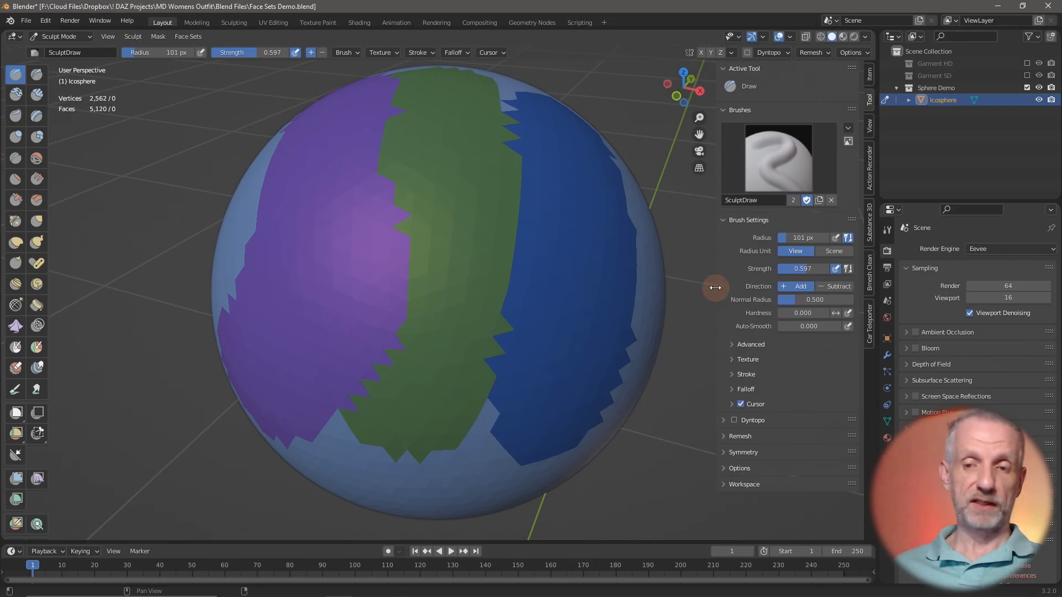
{"action": "mouse_move", "coordinate": [798, 109]}
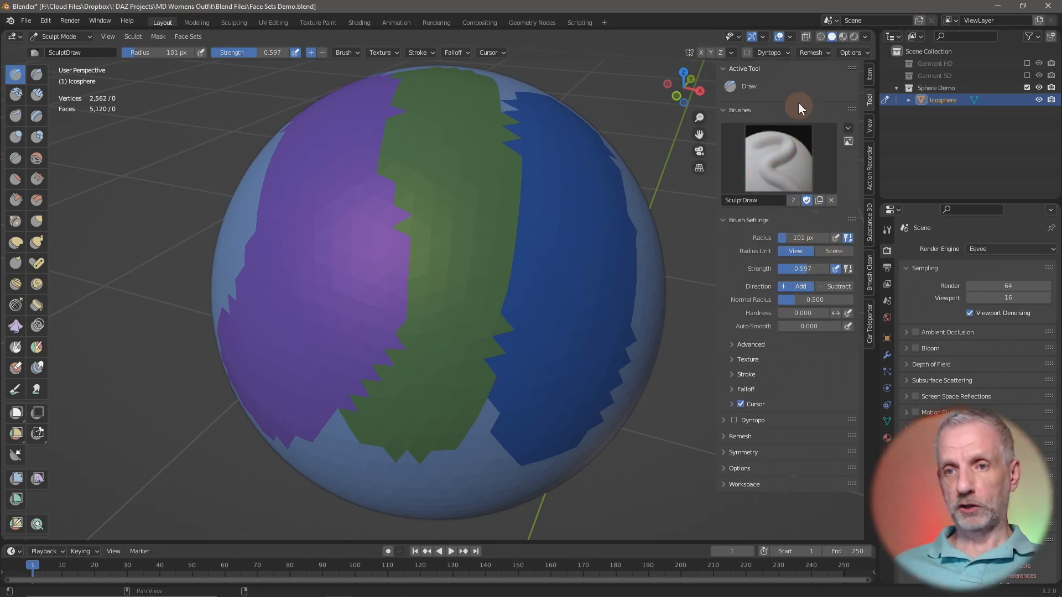
{"action": "mouse_move", "coordinate": [732, 352]}
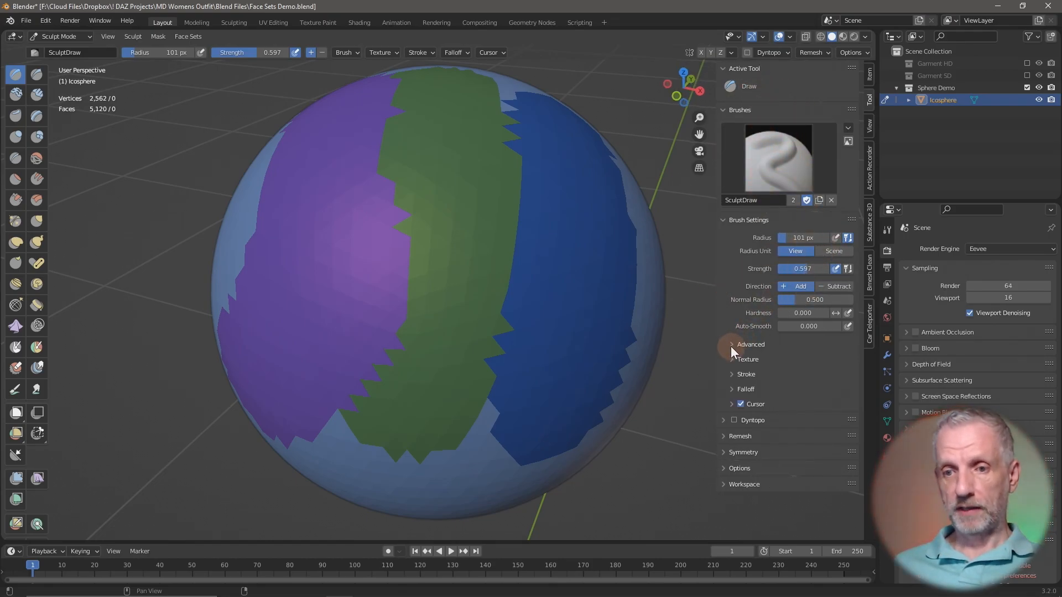
{"action": "left_click", "coordinate": [731, 345]}
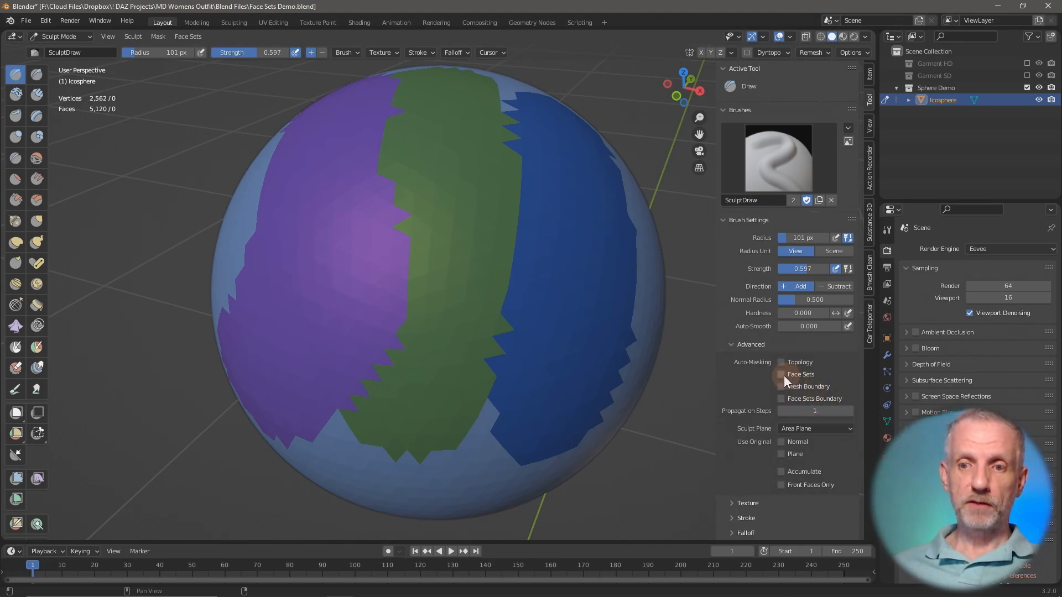
{"action": "left_click", "coordinate": [782, 374]}
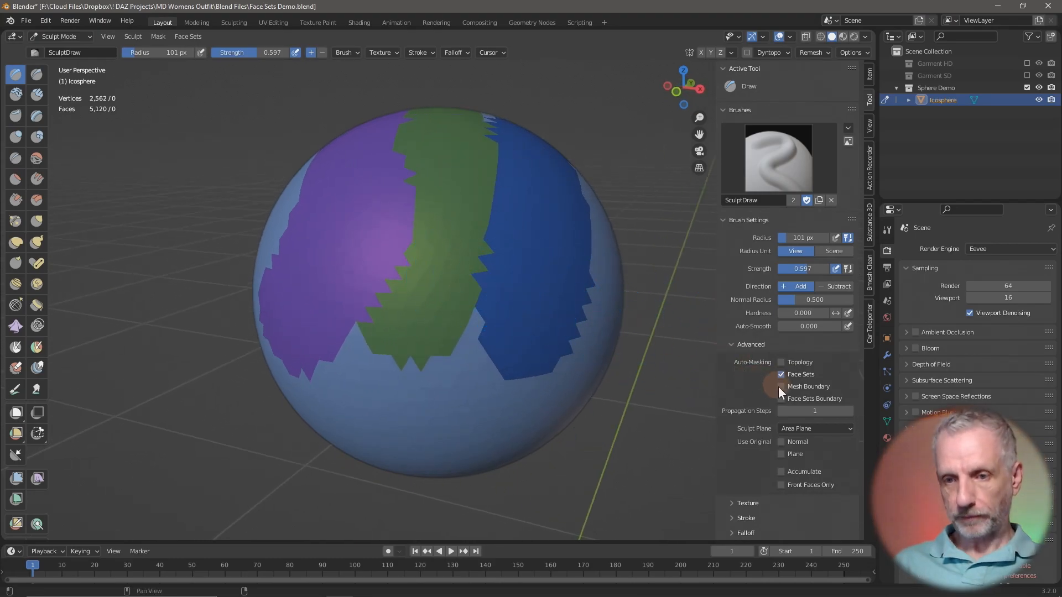
Enable Face Sets Boundary auto-masking for the brush.
{"action": "left_click", "coordinate": [781, 398]}
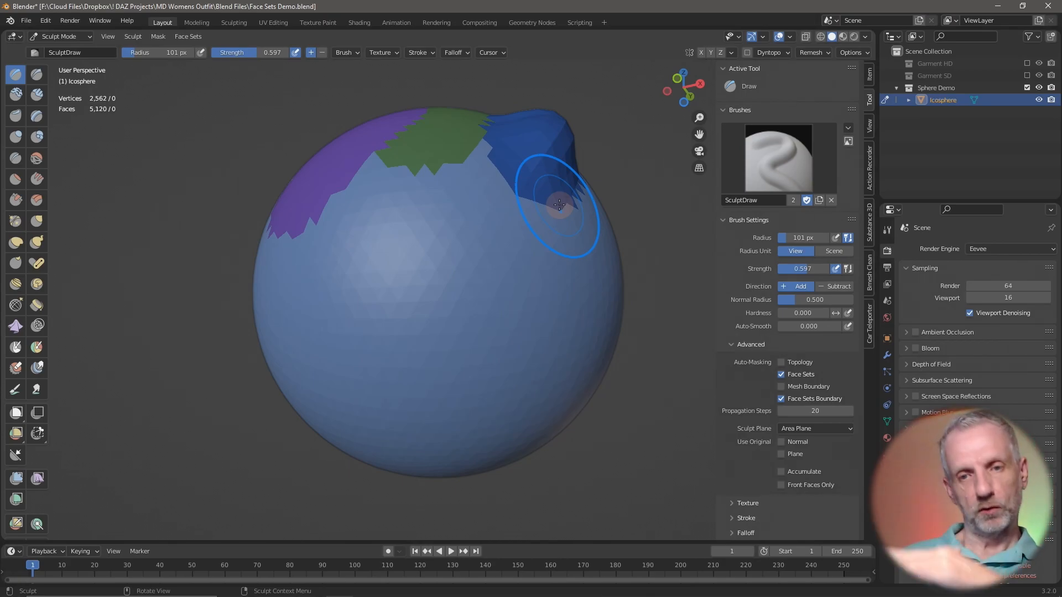
{"action": "mouse_move", "coordinate": [425, 161]}
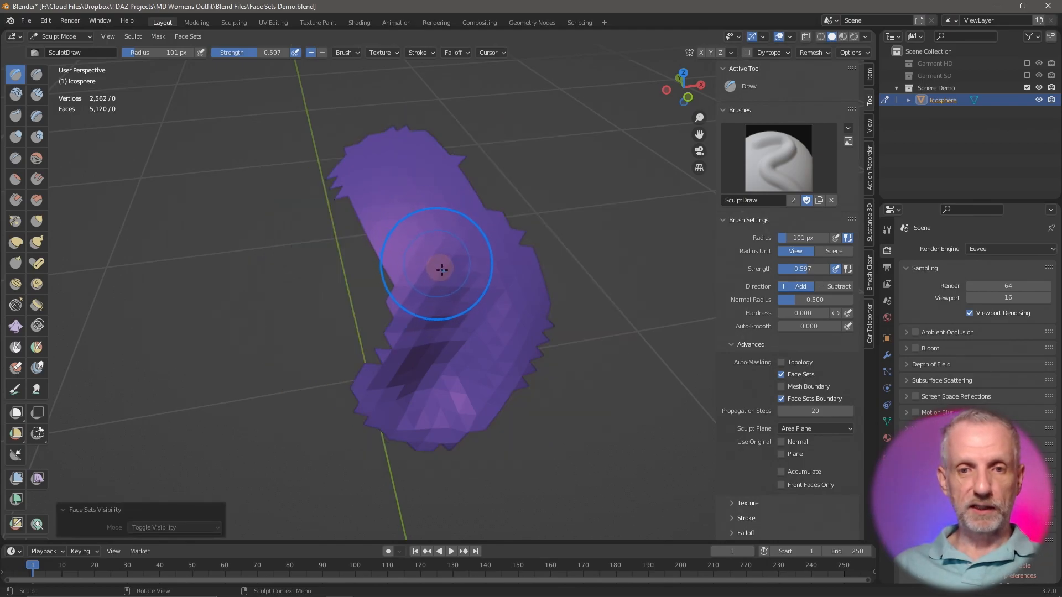
Isolate the purple face set with H so only it stays visible.
{"action": "key", "text": "h"}
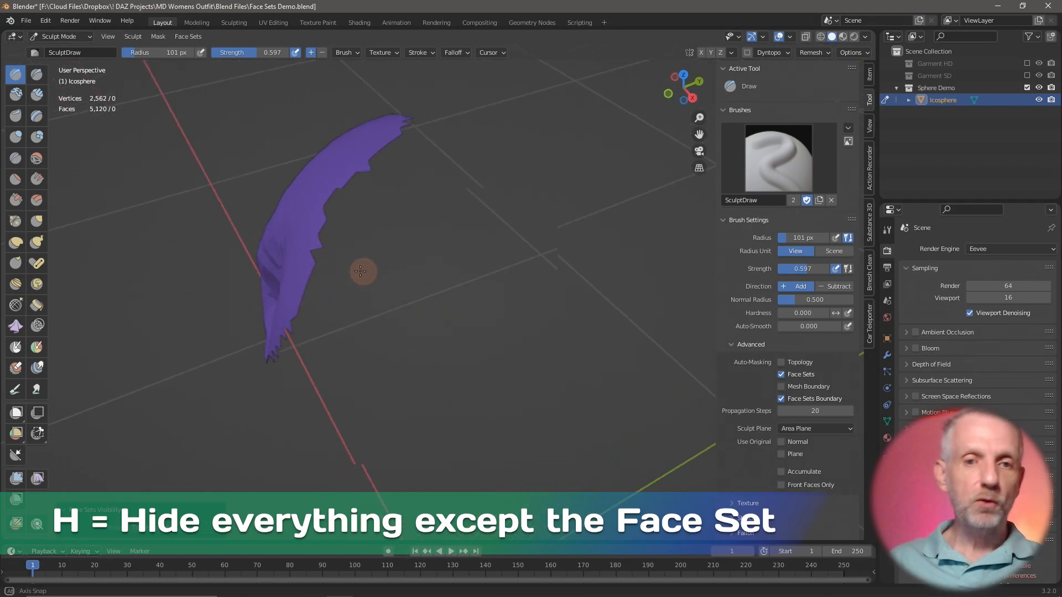
{"action": "key", "text": "h"}
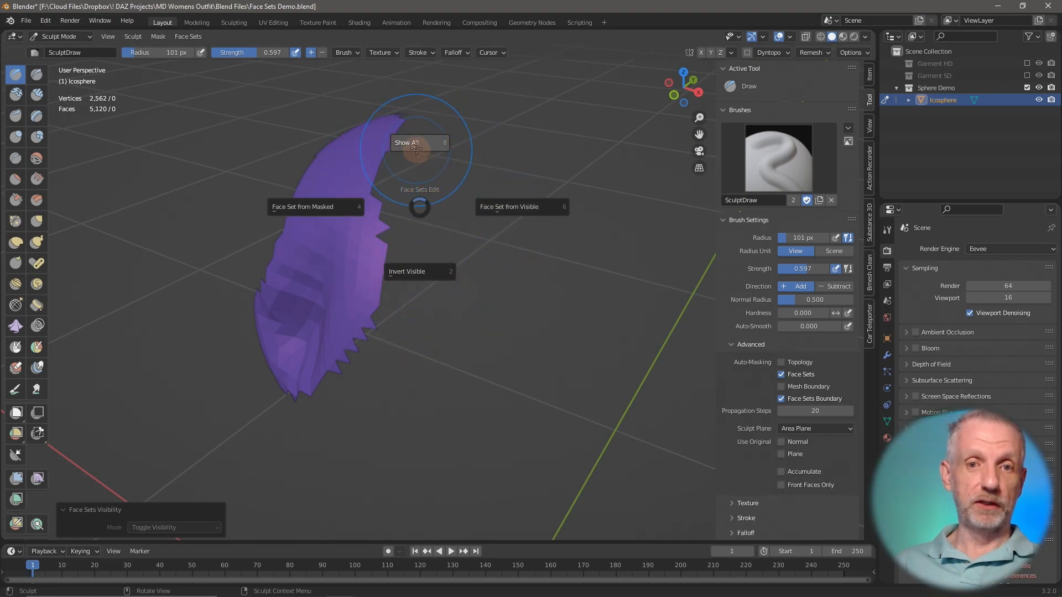
Bring every face set on the sphere back into view with Show All.
{"action": "left_click", "coordinate": [410, 143]}
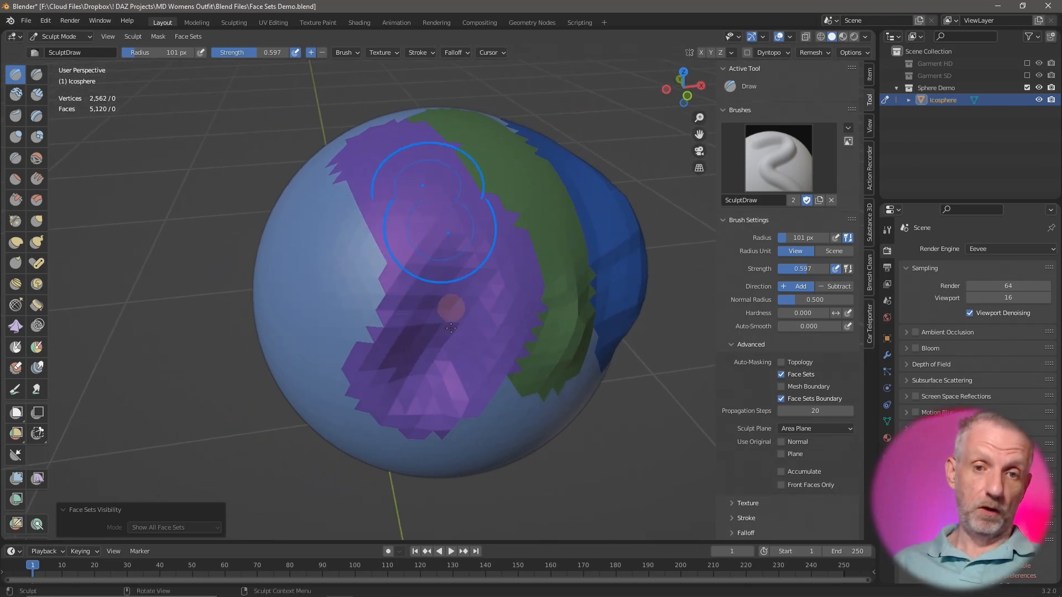
{"action": "mouse_move", "coordinate": [437, 267]}
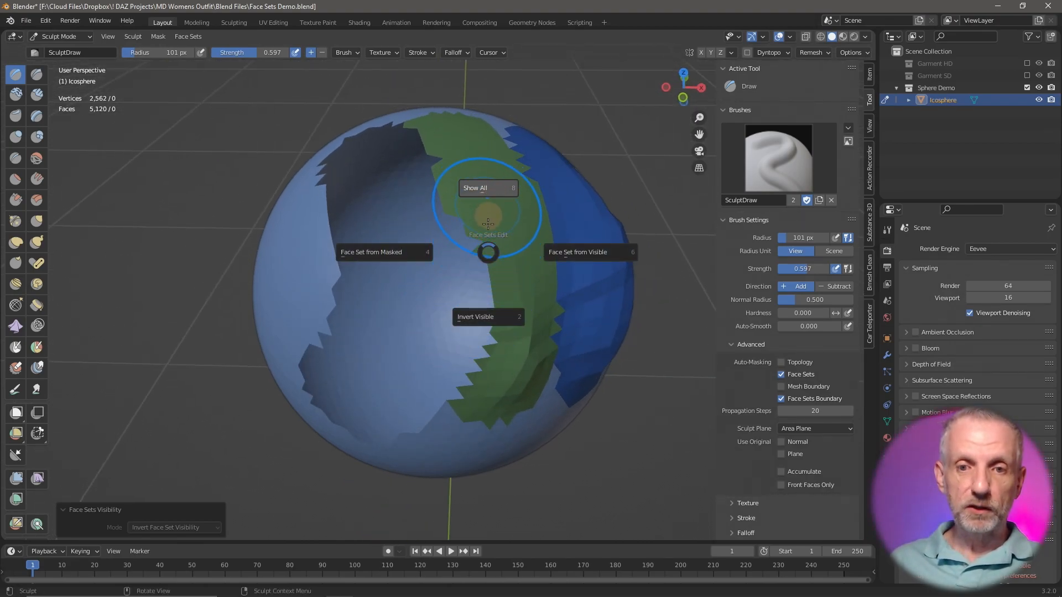
{"action": "left_click", "coordinate": [476, 188]}
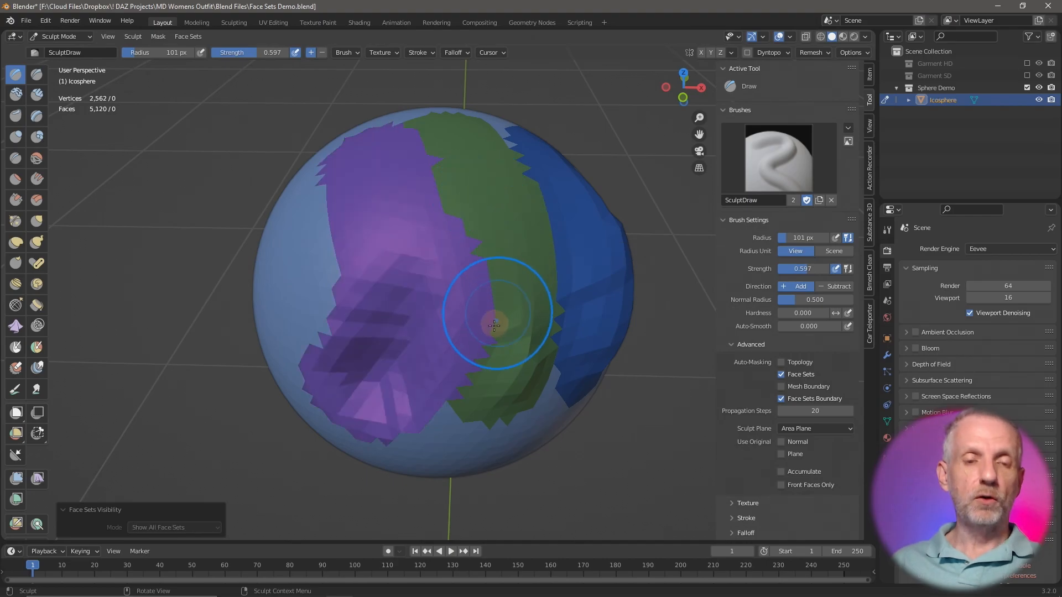
{"action": "mouse_move", "coordinate": [481, 216]}
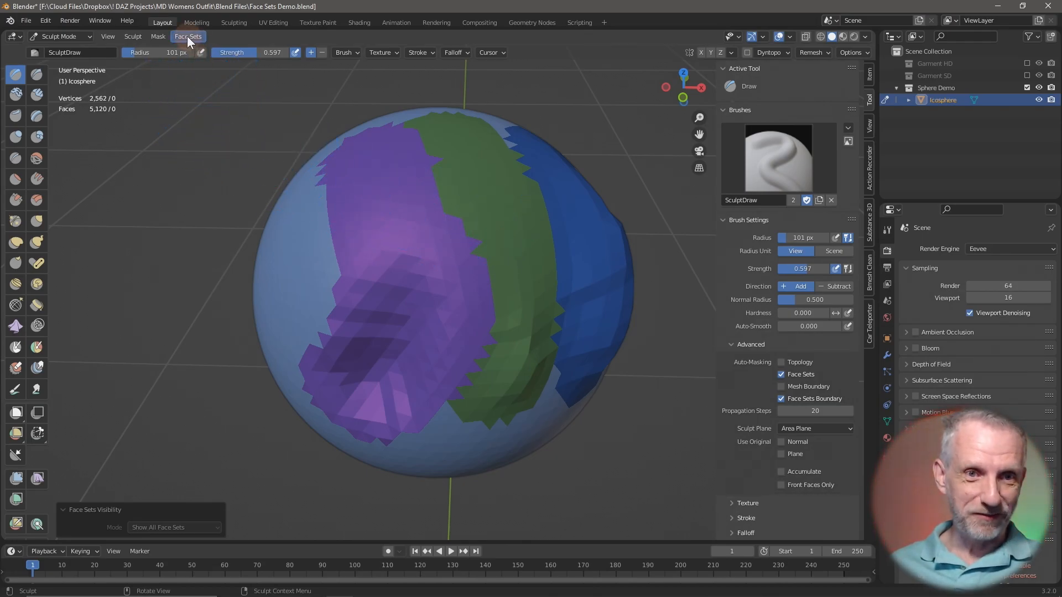
Browse Face Sets > Initialize Face Sets and choose By Materials.
{"action": "left_click", "coordinate": [188, 36]}
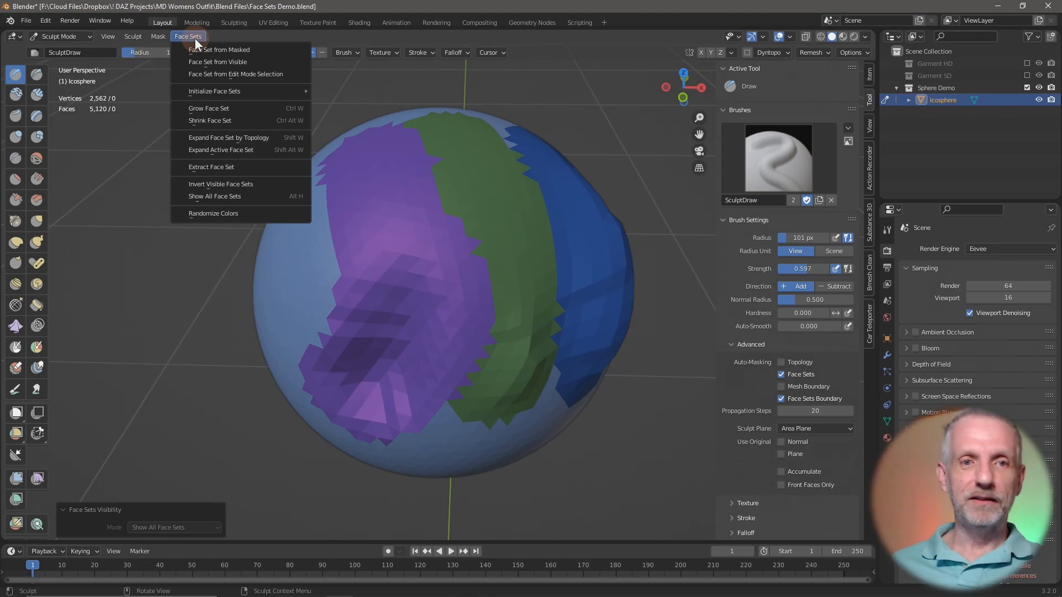
{"action": "mouse_move", "coordinate": [237, 108]}
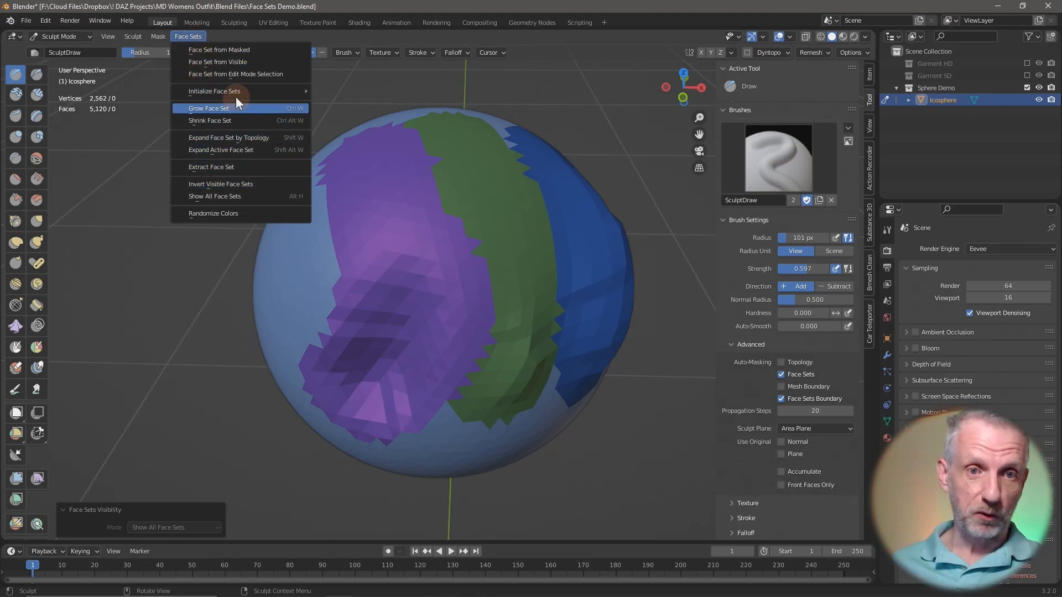
{"action": "mouse_move", "coordinate": [214, 91]}
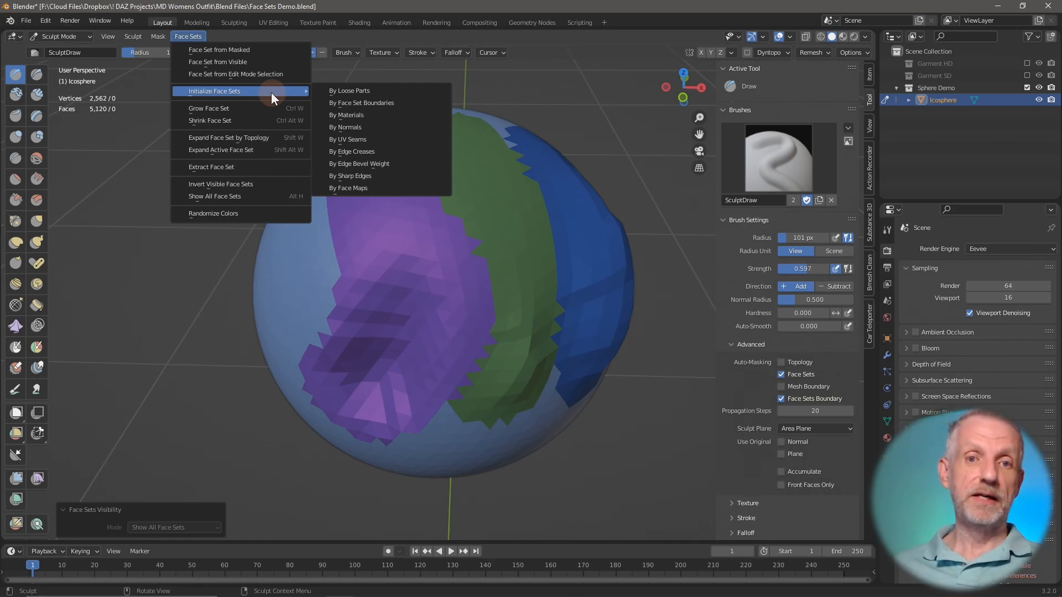
{"action": "mouse_move", "coordinate": [349, 90]}
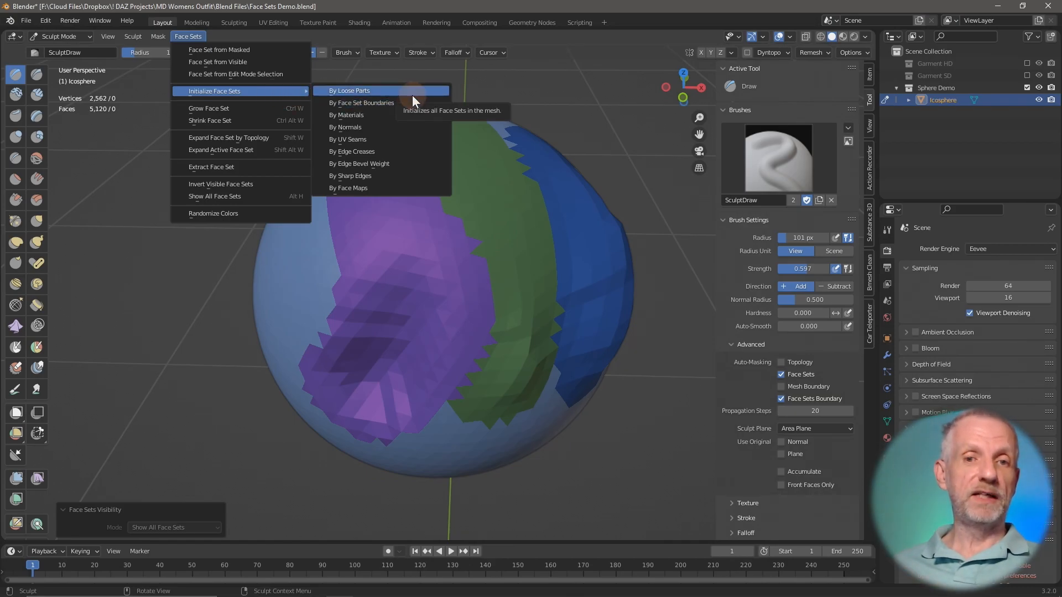
{"action": "mouse_move", "coordinate": [425, 107]}
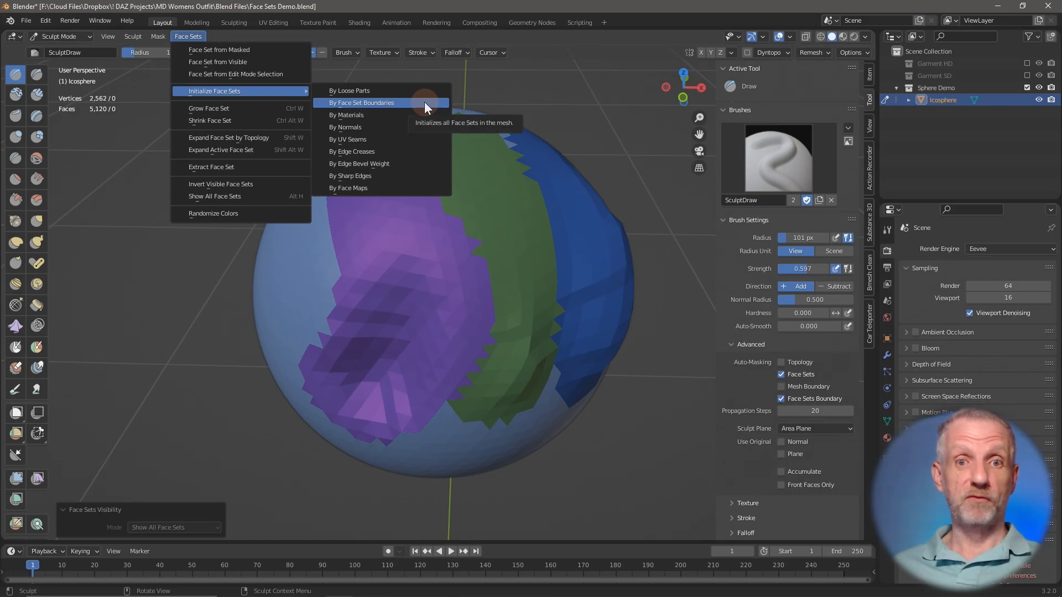
{"action": "mouse_move", "coordinate": [346, 114]}
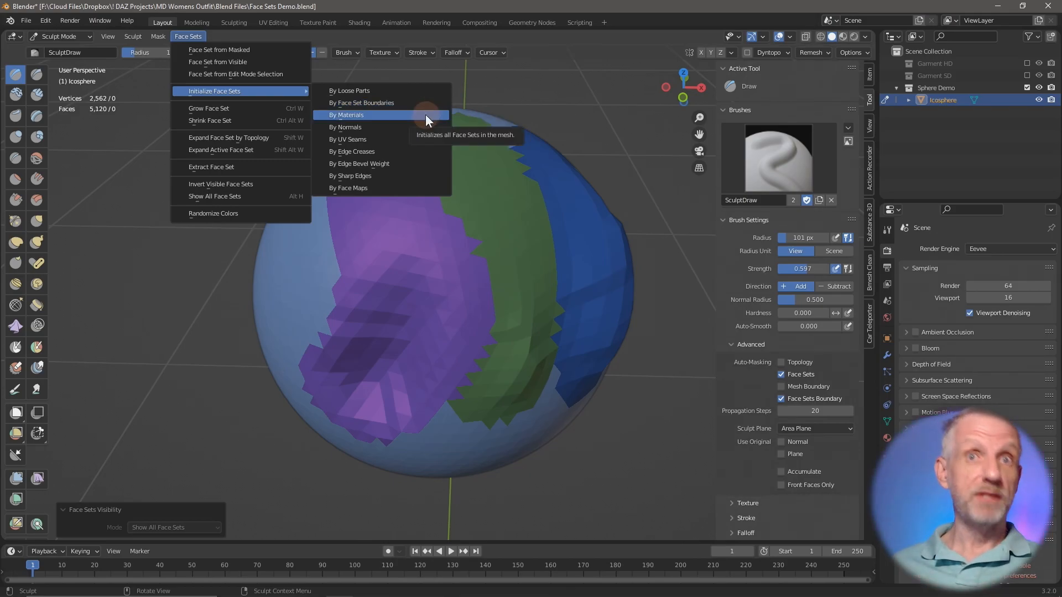
{"action": "mouse_move", "coordinate": [425, 143]}
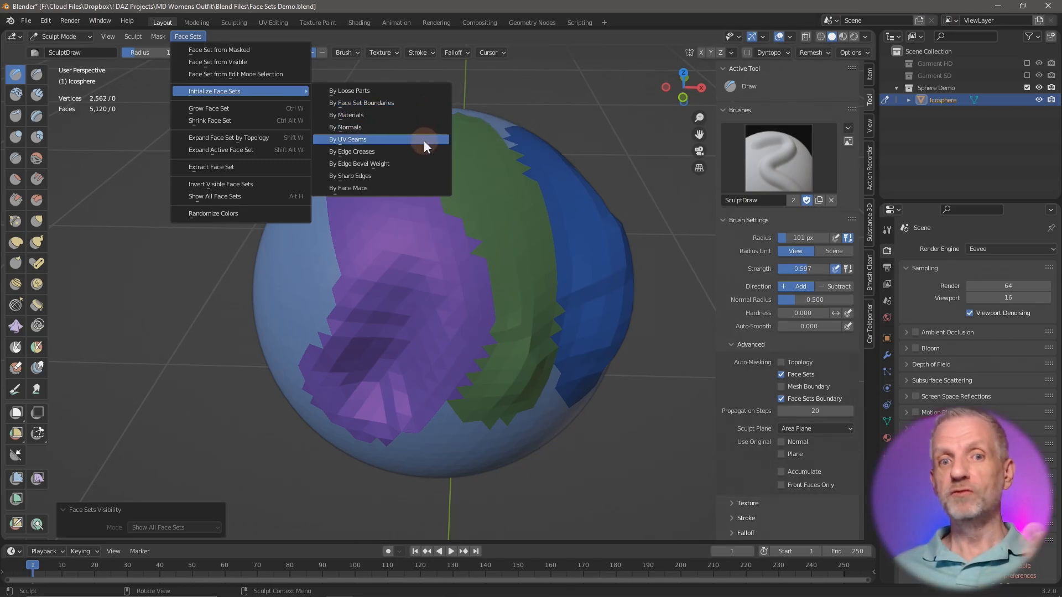
{"action": "mouse_move", "coordinate": [431, 164]}
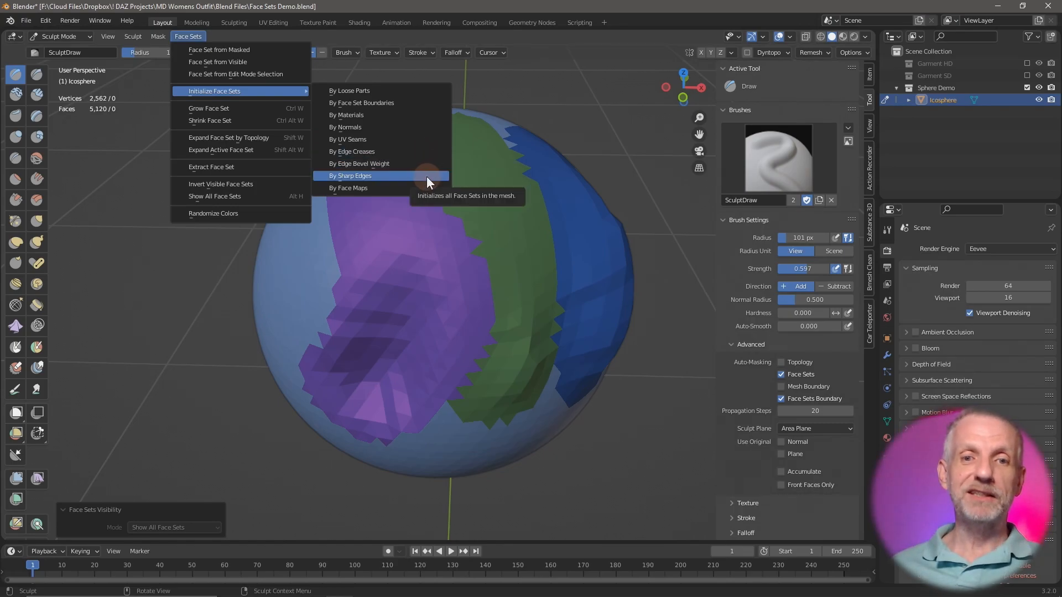
{"action": "mouse_move", "coordinate": [414, 114]}
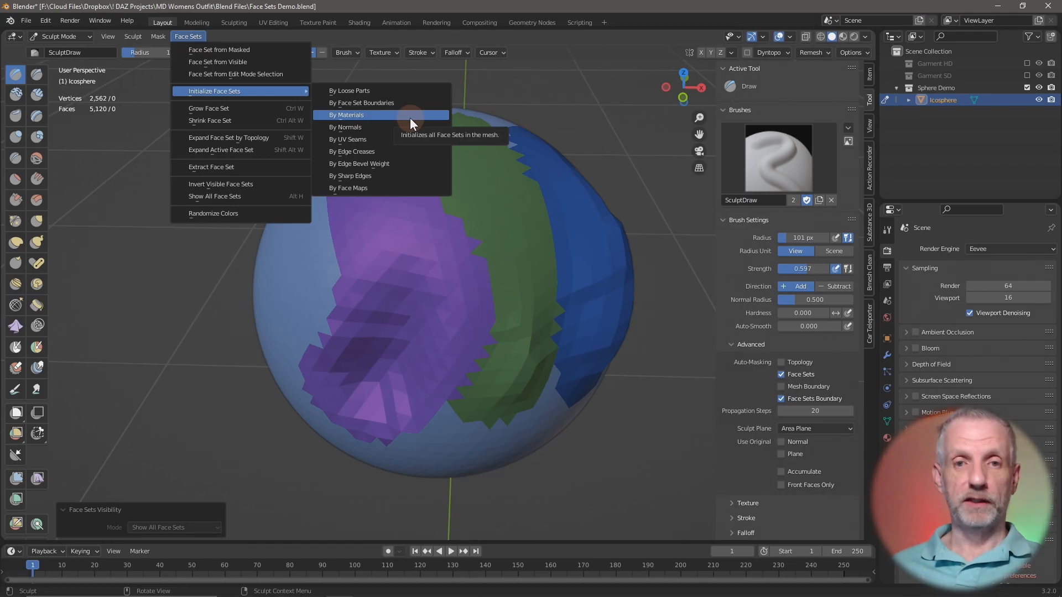
{"action": "left_click", "coordinate": [347, 114]}
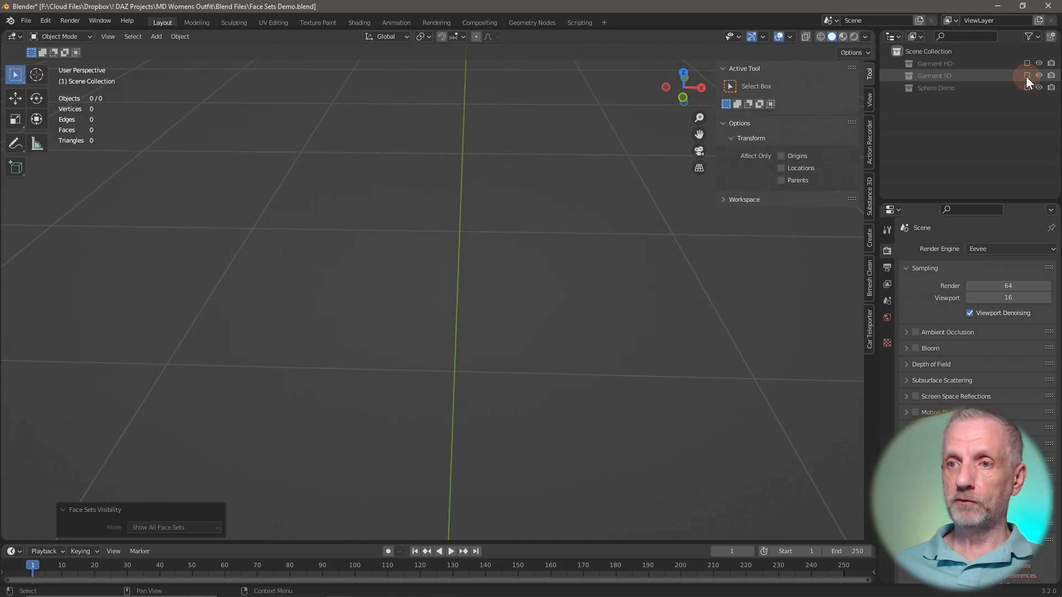
Show the garment mesh again and switch it into Sculpt Mode.
{"action": "left_click", "coordinate": [1041, 76]}
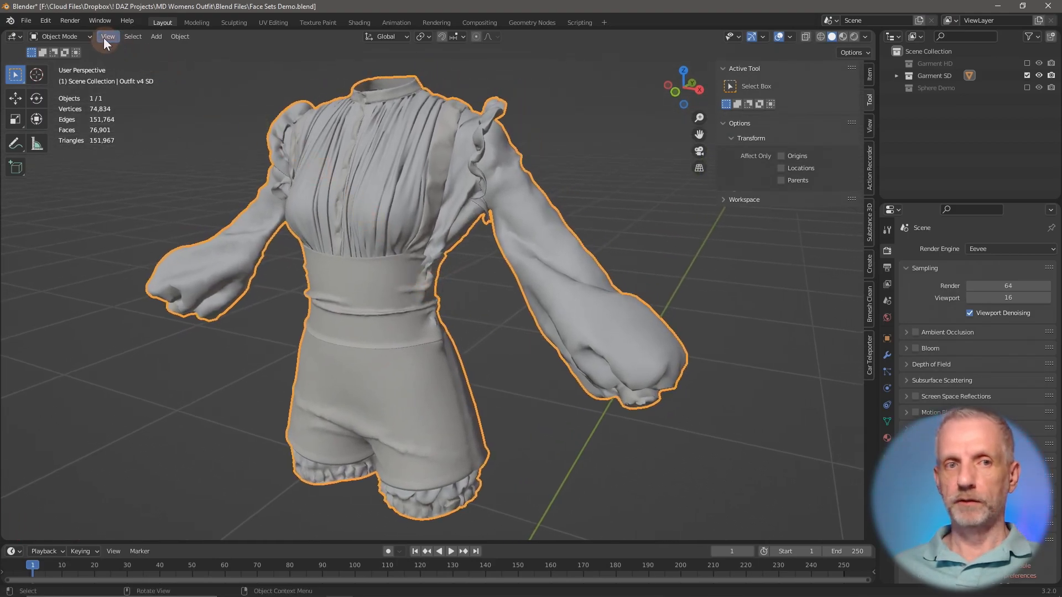
{"action": "left_click", "coordinate": [60, 35]}
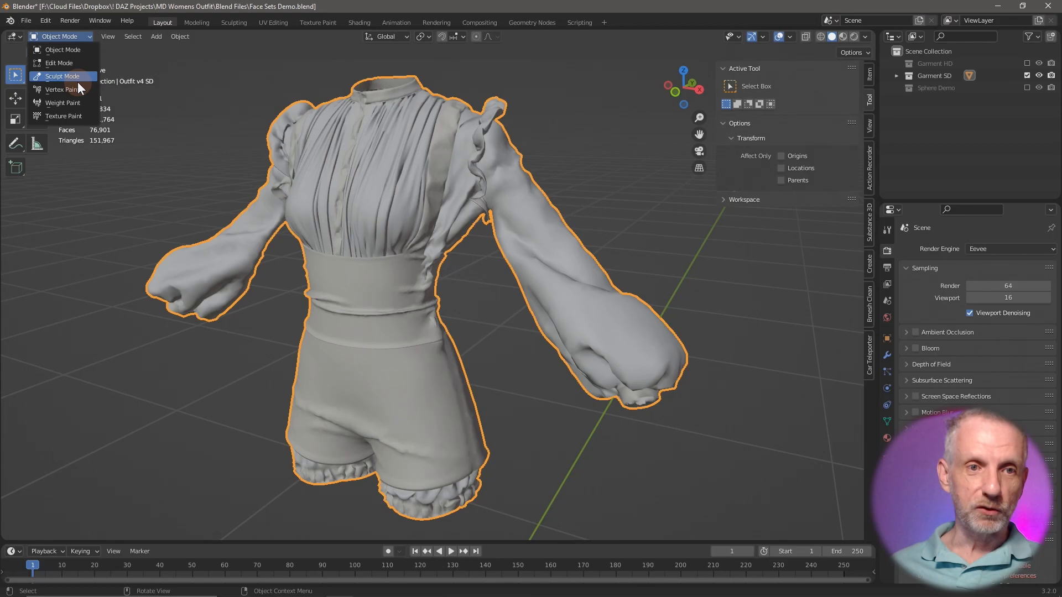
{"action": "left_click", "coordinate": [65, 76]}
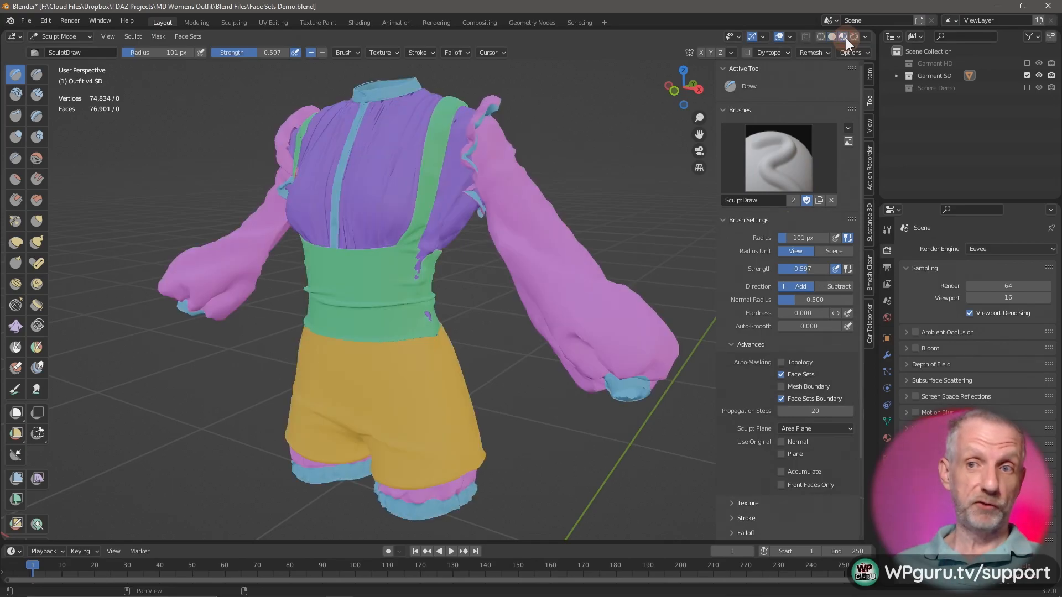
Toggle the face set colours off and open the Face Sets menu for initializing.
{"action": "left_click", "coordinate": [831, 36]}
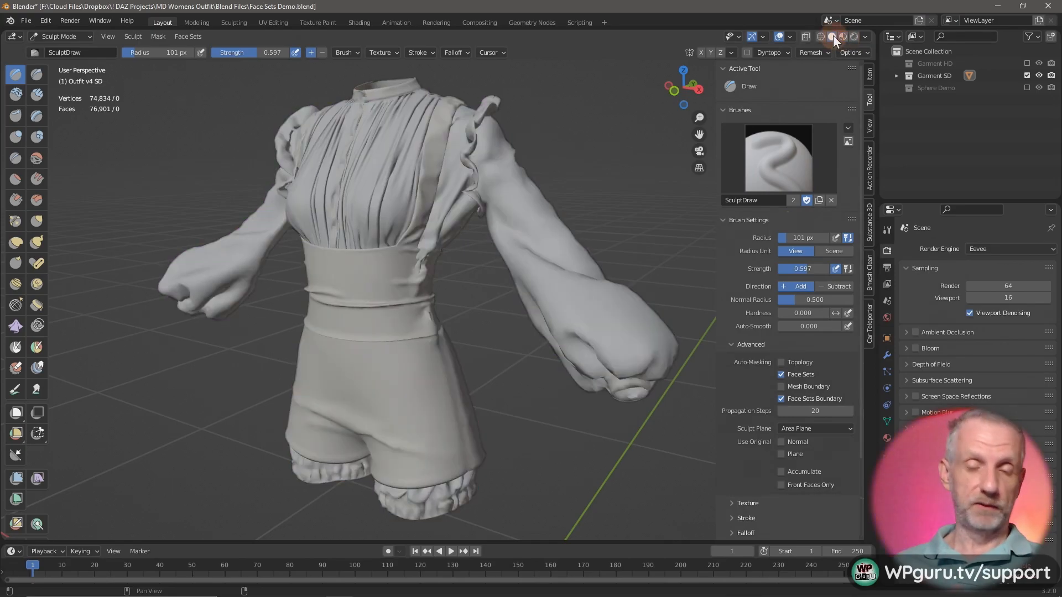
{"action": "mouse_move", "coordinate": [404, 140]}
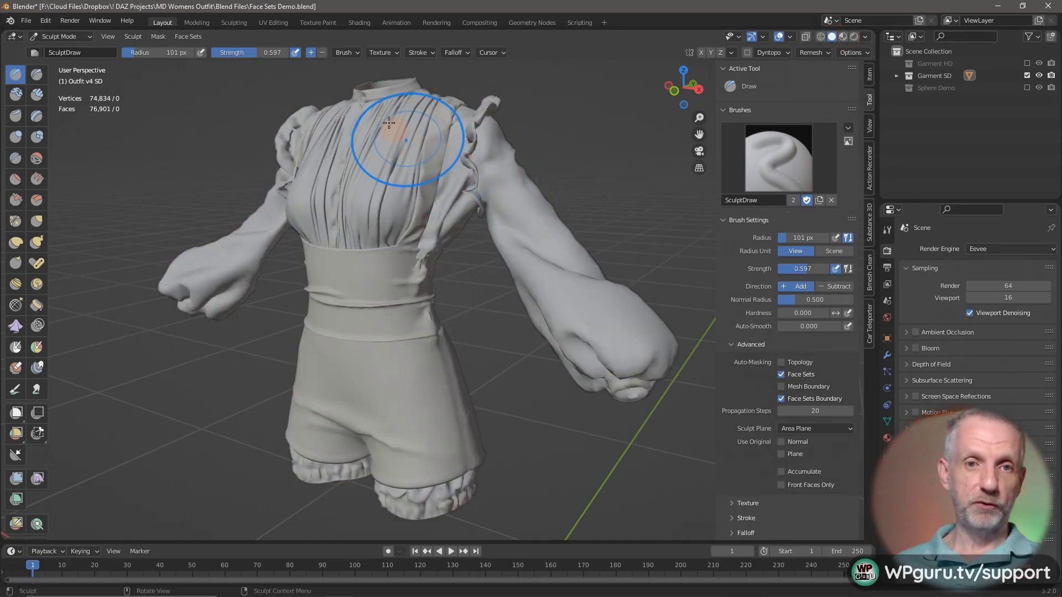
{"action": "left_click", "coordinate": [188, 35]}
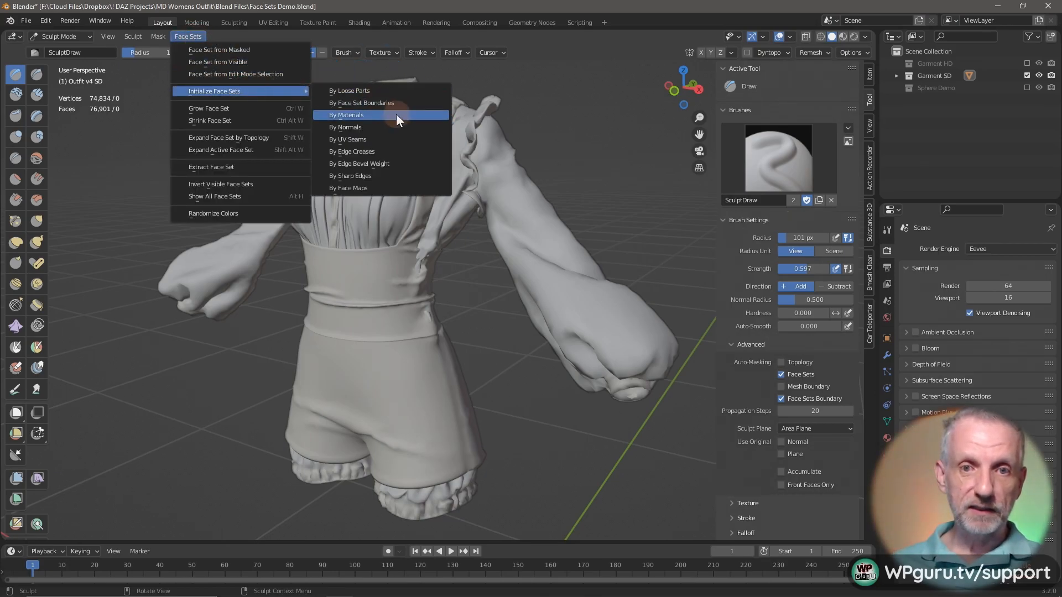
Build face sets By Materials and push in the purple fleck beside the waistband with the Draw brush.
{"action": "left_click", "coordinate": [347, 114]}
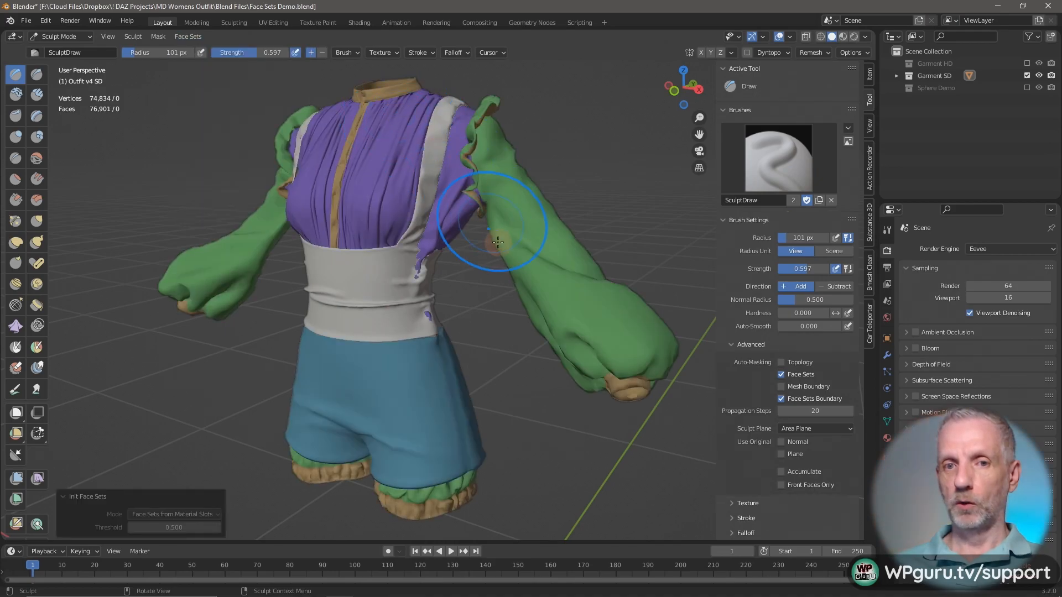
{"action": "mouse_move", "coordinate": [481, 291]}
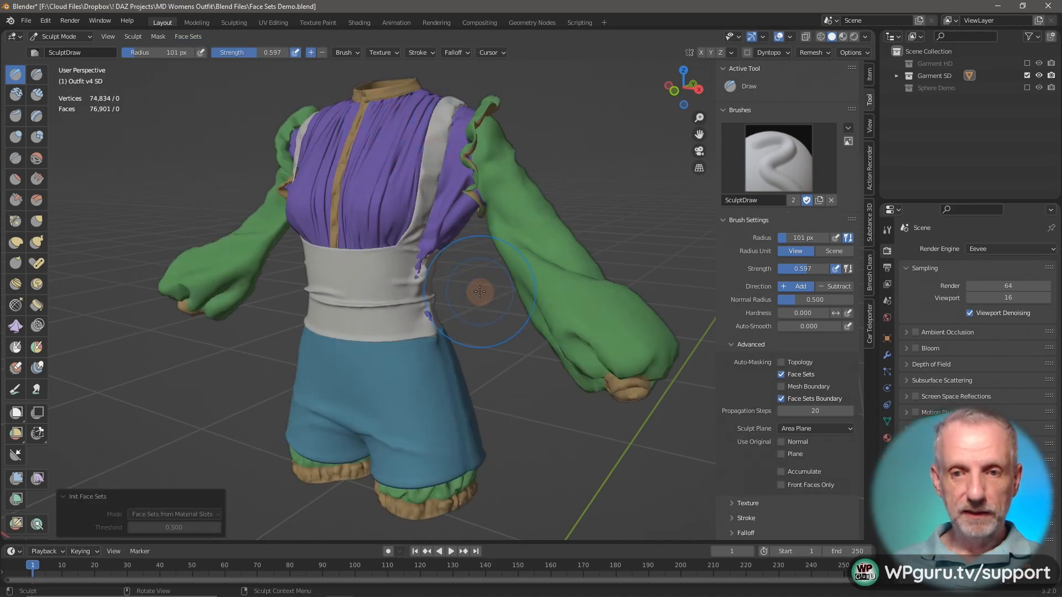
{"action": "scroll", "scroll_direction": "up", "scroll_amount": 3}
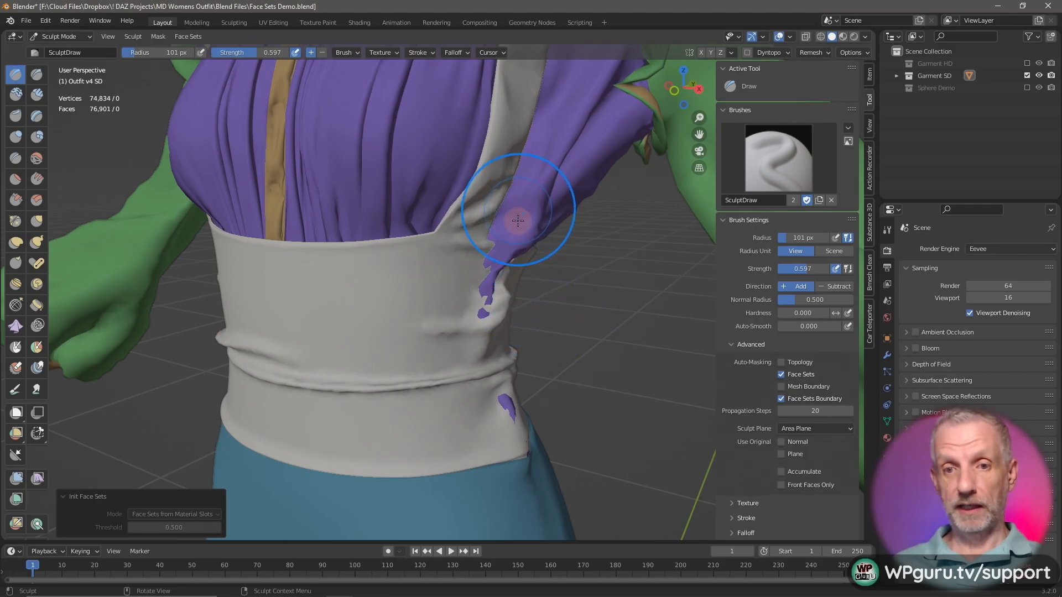
{"action": "mouse_move", "coordinate": [521, 220]}
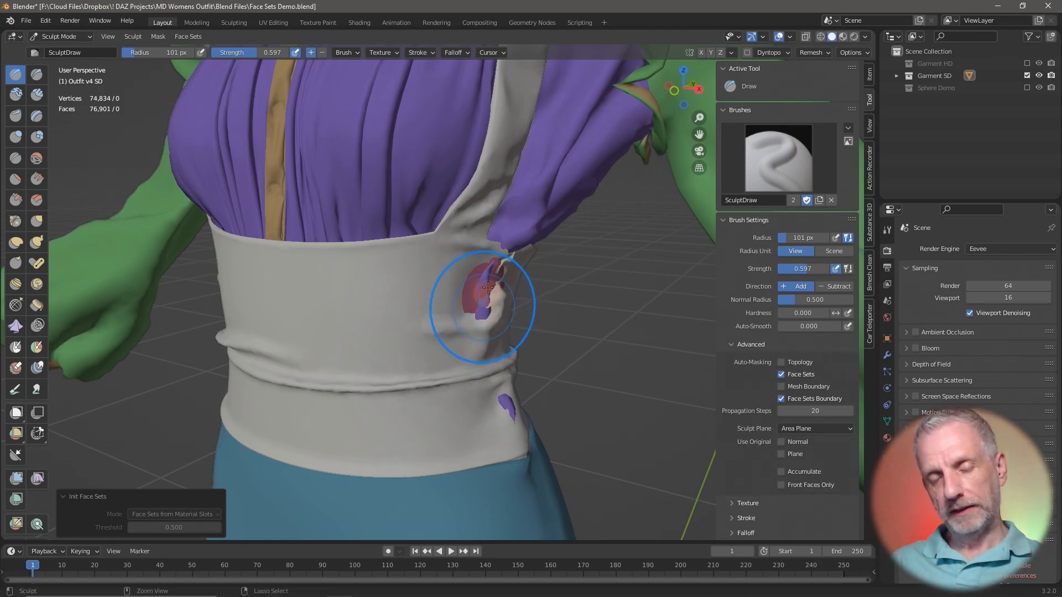
{"action": "mouse_move", "coordinate": [502, 264]}
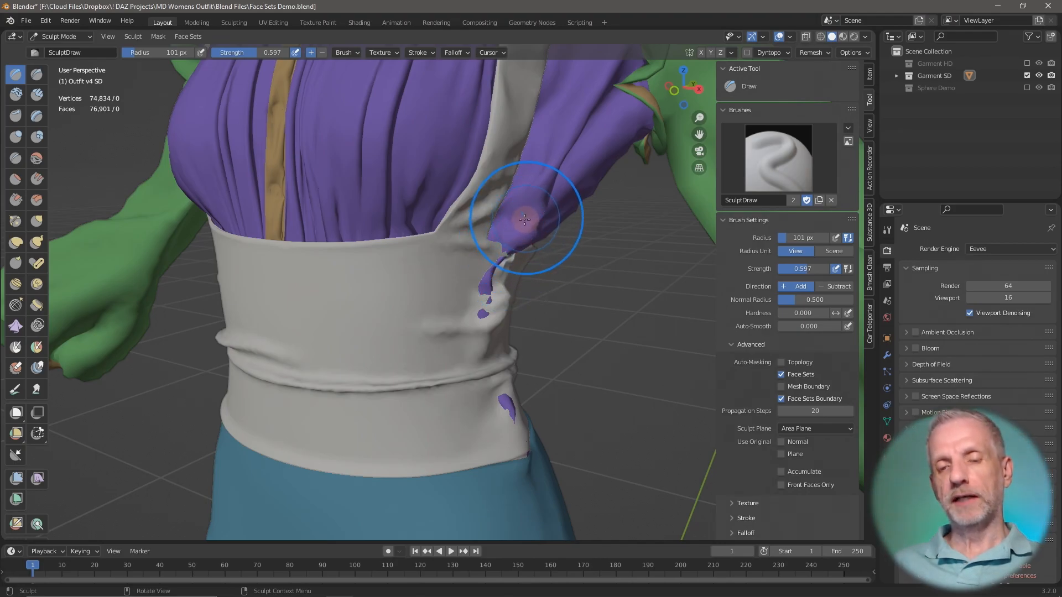
{"action": "mouse_move", "coordinate": [494, 296]}
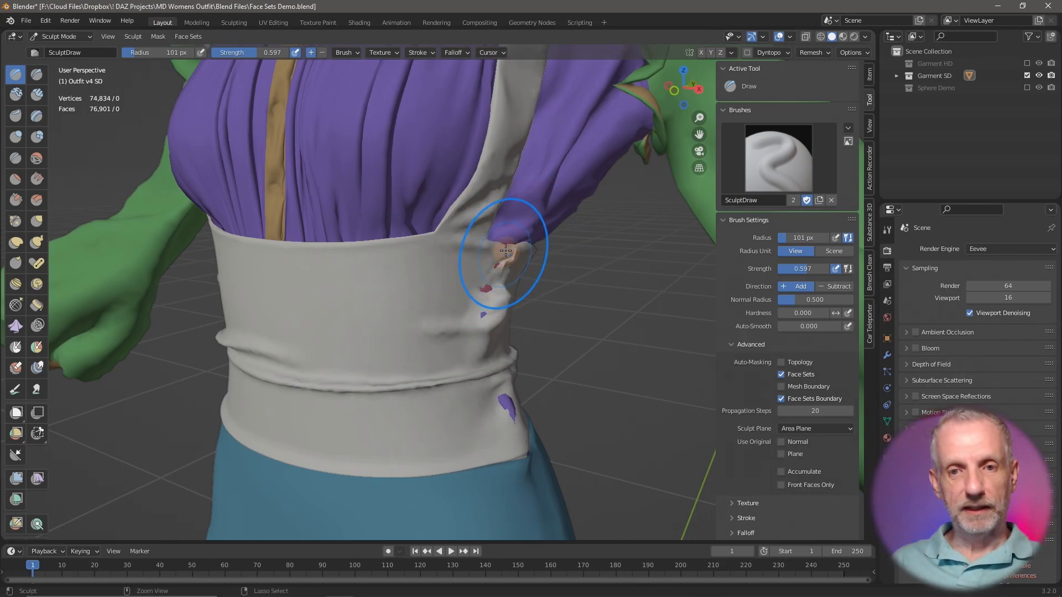
{"action": "left_click", "coordinate": [504, 264]}
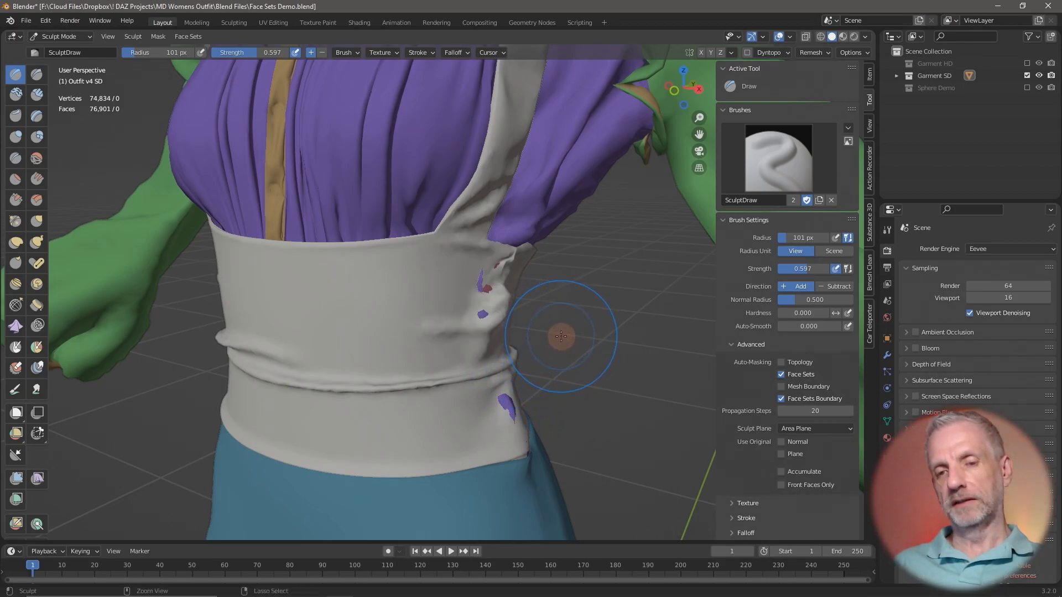
{"action": "mouse_move", "coordinate": [606, 323]}
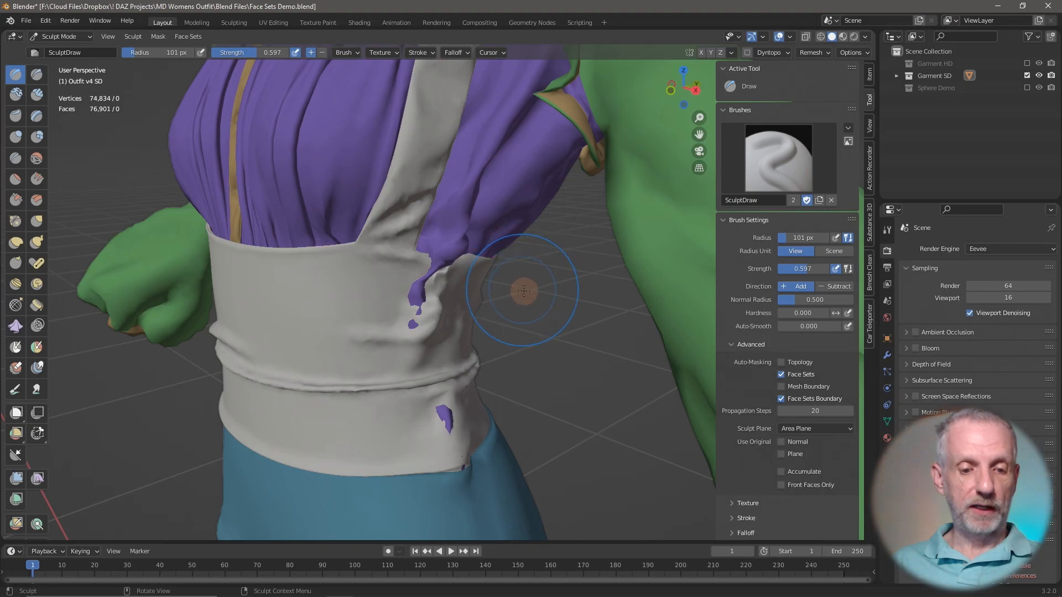
{"action": "mouse_move", "coordinate": [484, 291]}
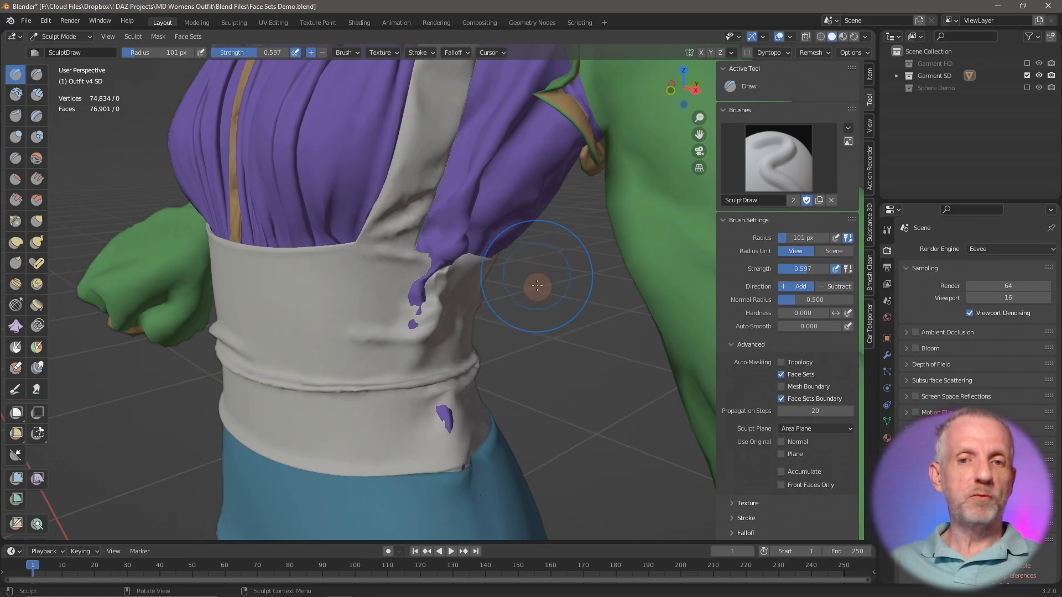
{"action": "mouse_move", "coordinate": [557, 285]}
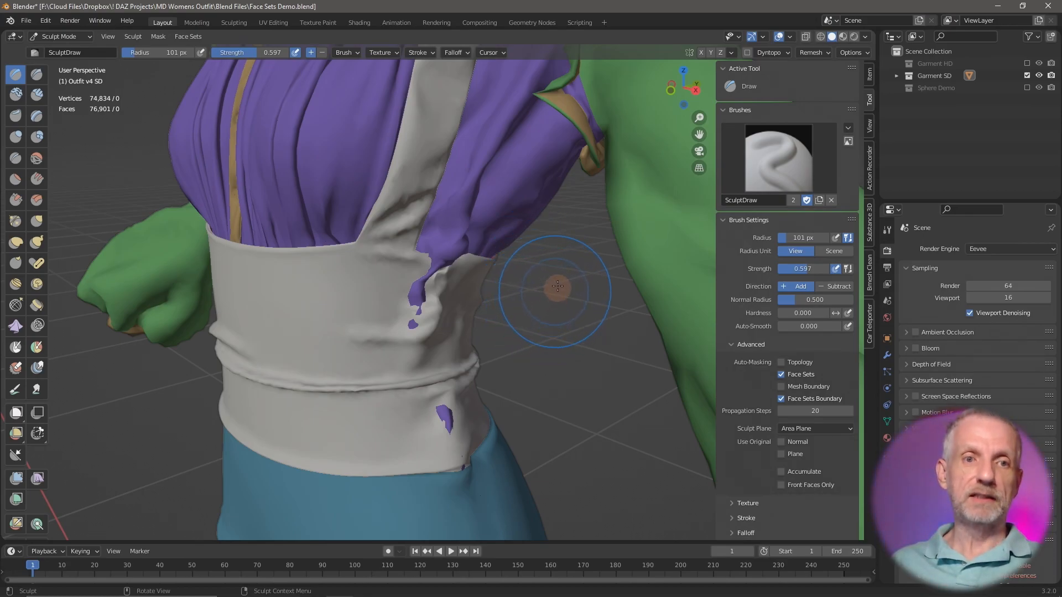
{"action": "mouse_move", "coordinate": [765, 382]}
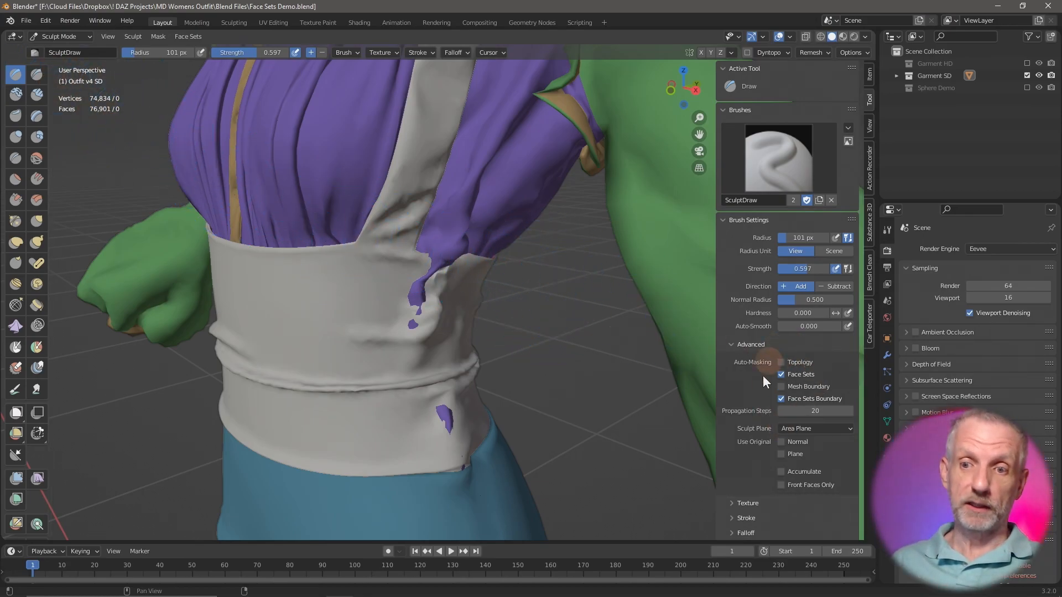
{"action": "mouse_move", "coordinate": [105, 151]}
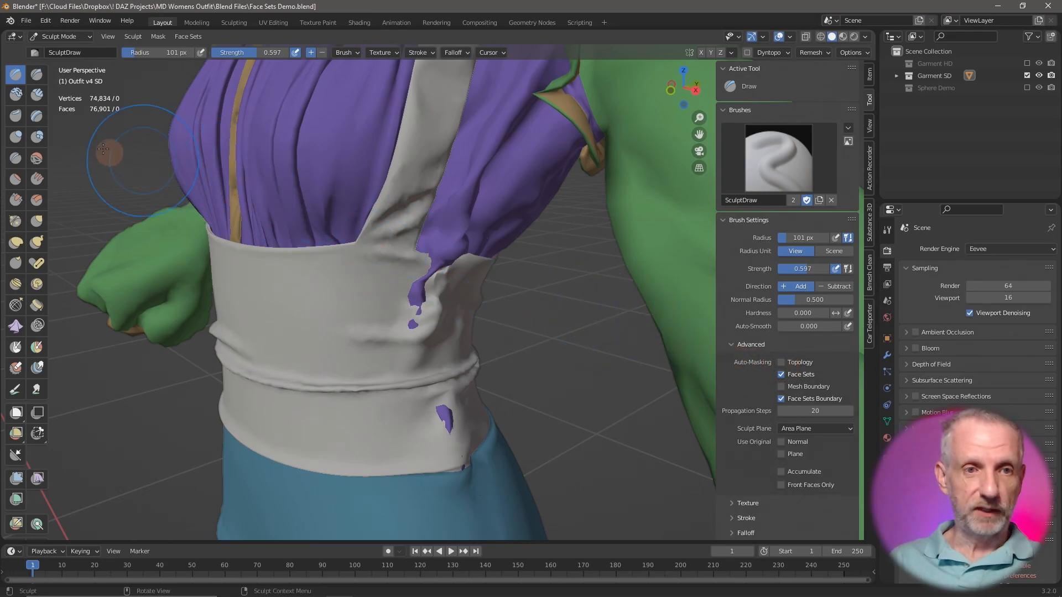
{"action": "mouse_move", "coordinate": [38, 158]}
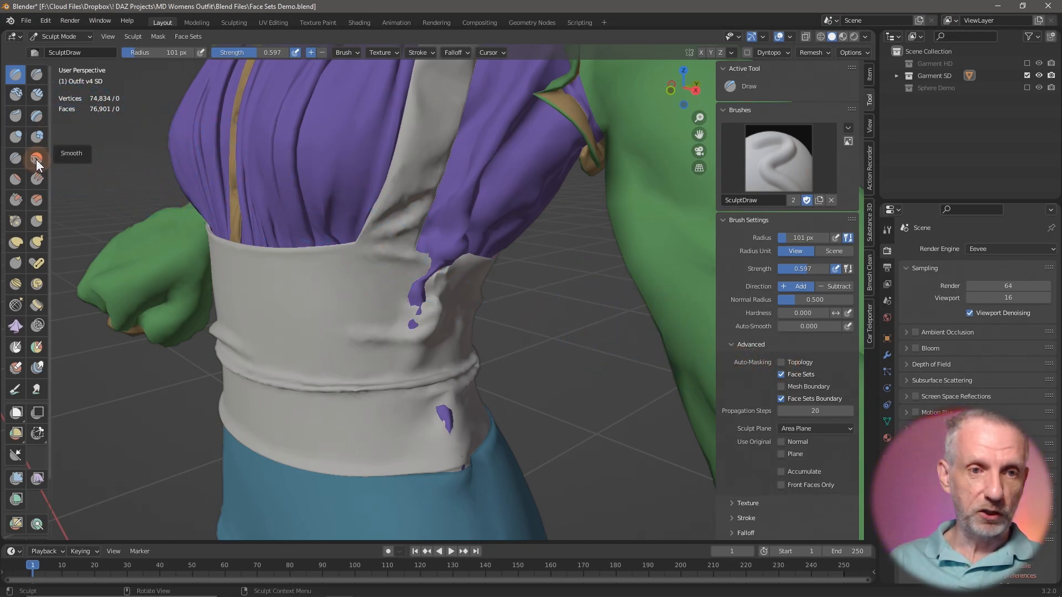
Switch to the Smooth brush with Face Sets auto-masking so smoothing stays inside one face set.
{"action": "left_click", "coordinate": [16, 159]}
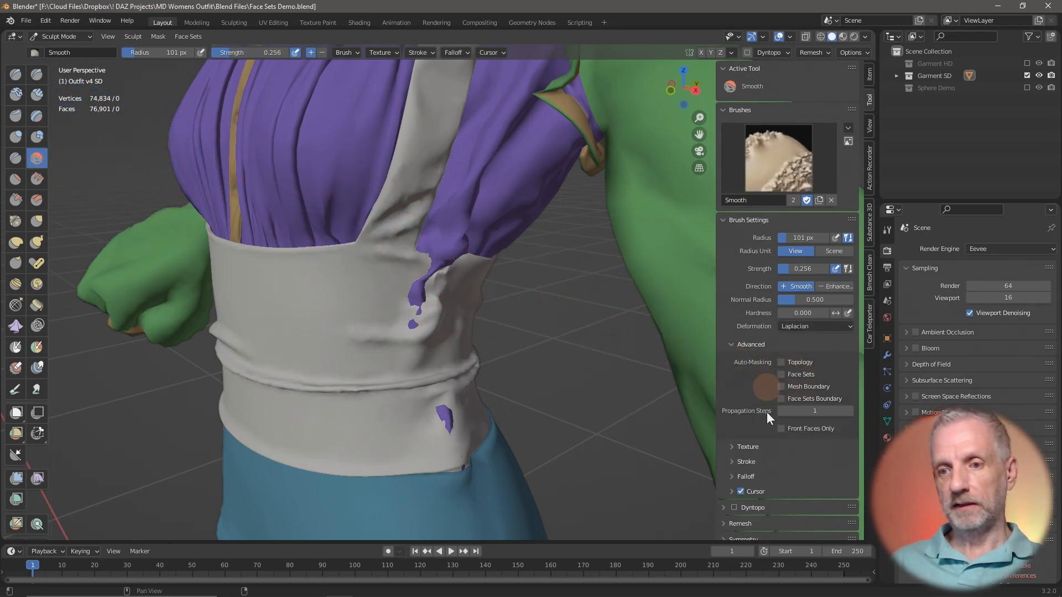
{"action": "mouse_move", "coordinate": [783, 431]}
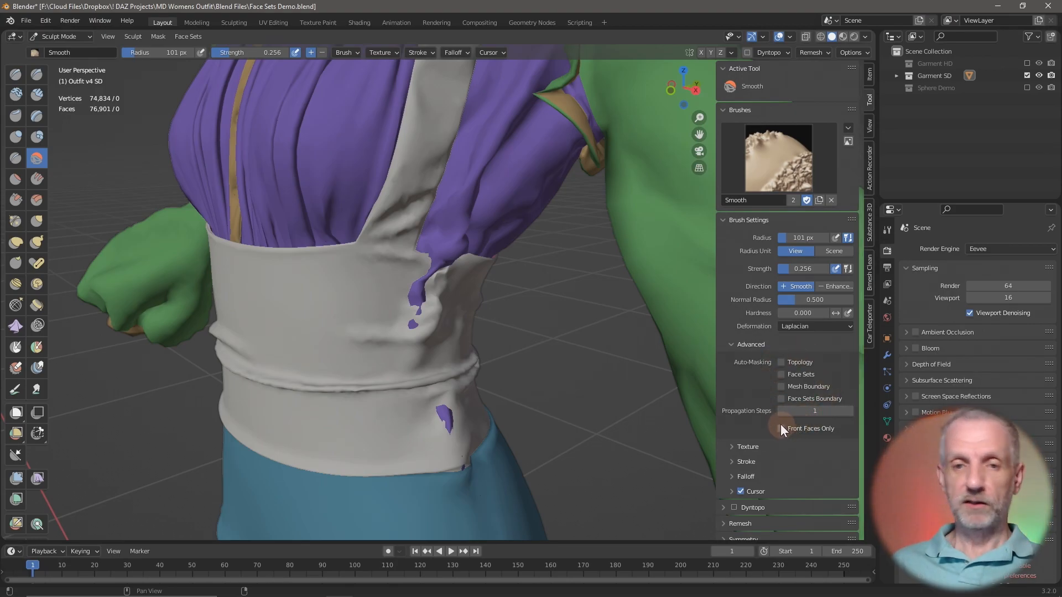
{"action": "mouse_move", "coordinate": [782, 385]}
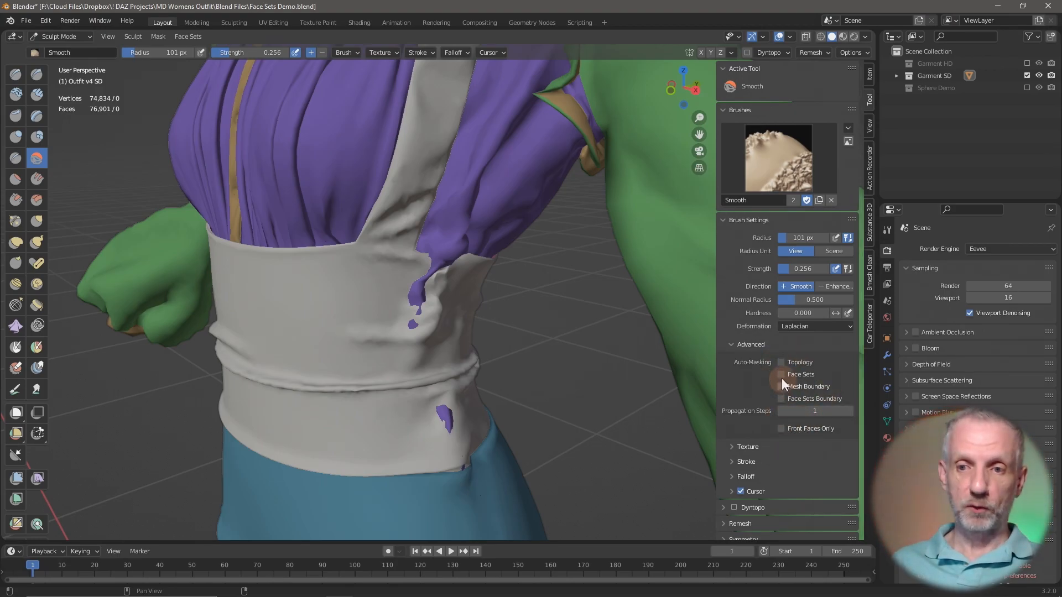
{"action": "left_click", "coordinate": [782, 374]}
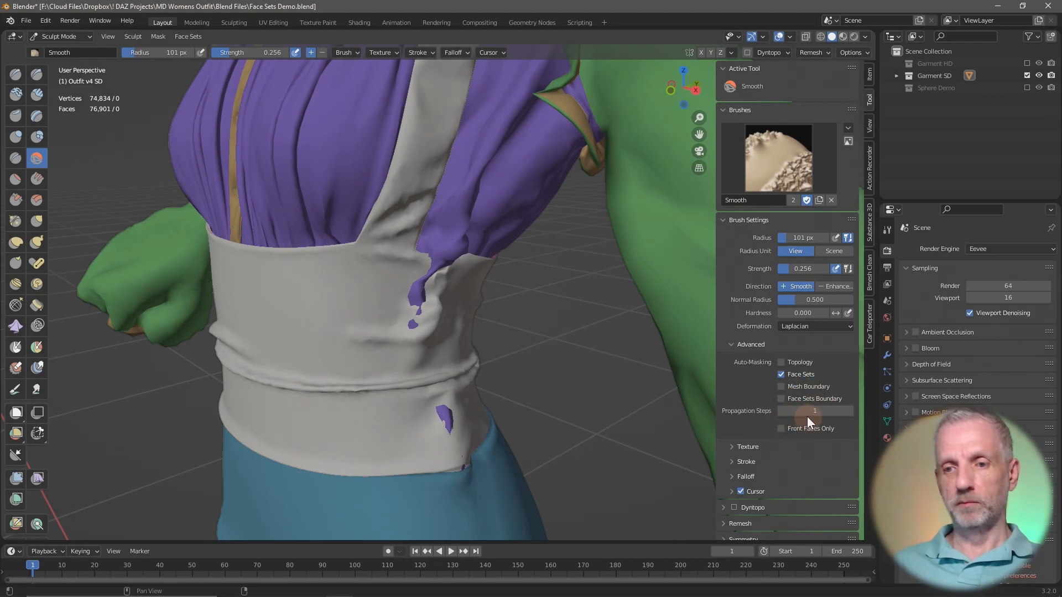
{"action": "left_click", "coordinate": [14, 74]}
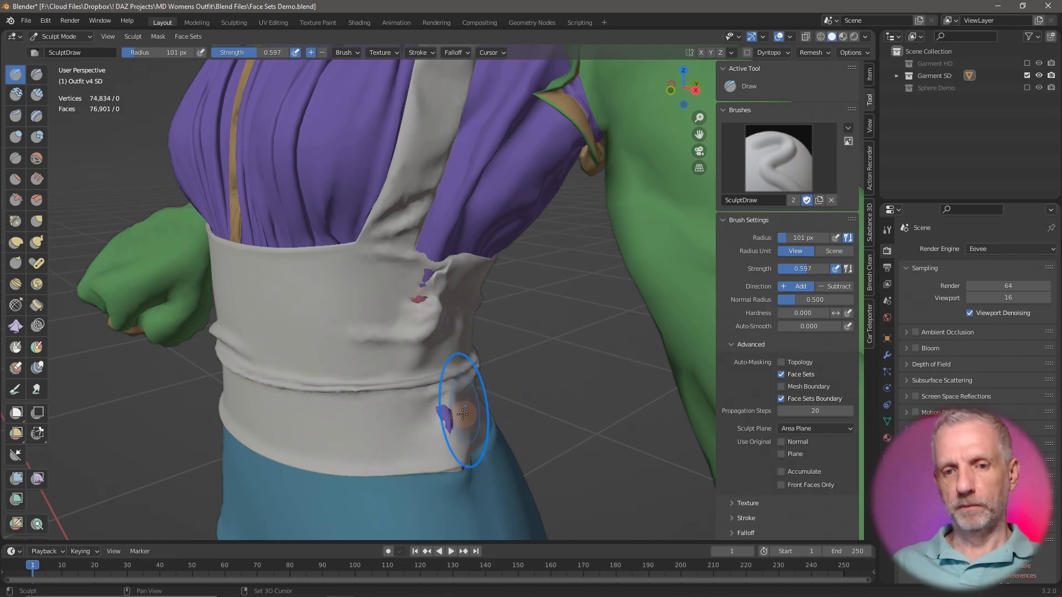
{"action": "mouse_move", "coordinate": [423, 425]}
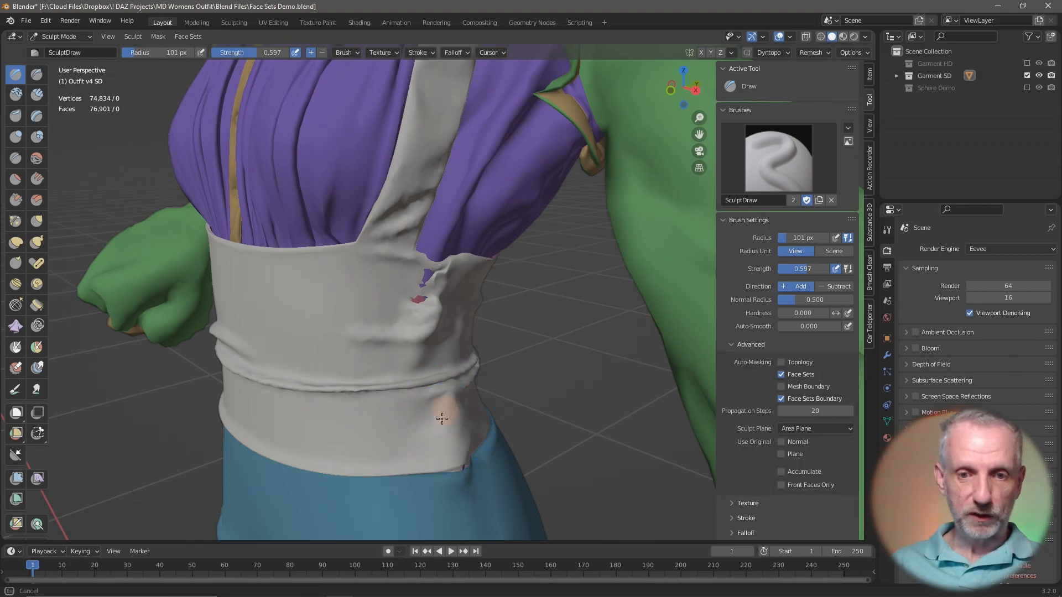
{"action": "mouse_move", "coordinate": [417, 278]}
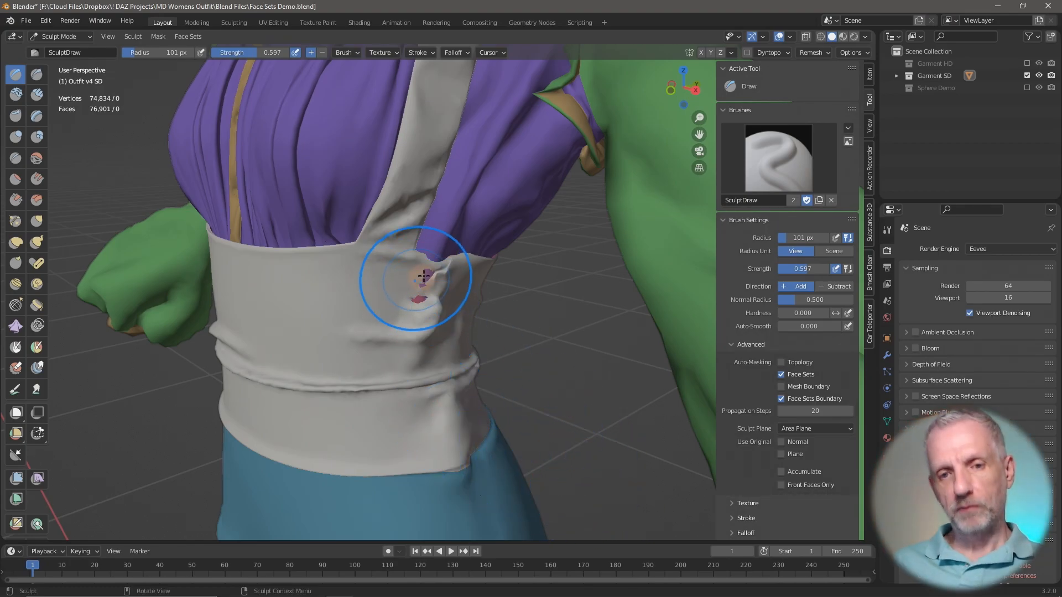
{"action": "mouse_move", "coordinate": [425, 300]}
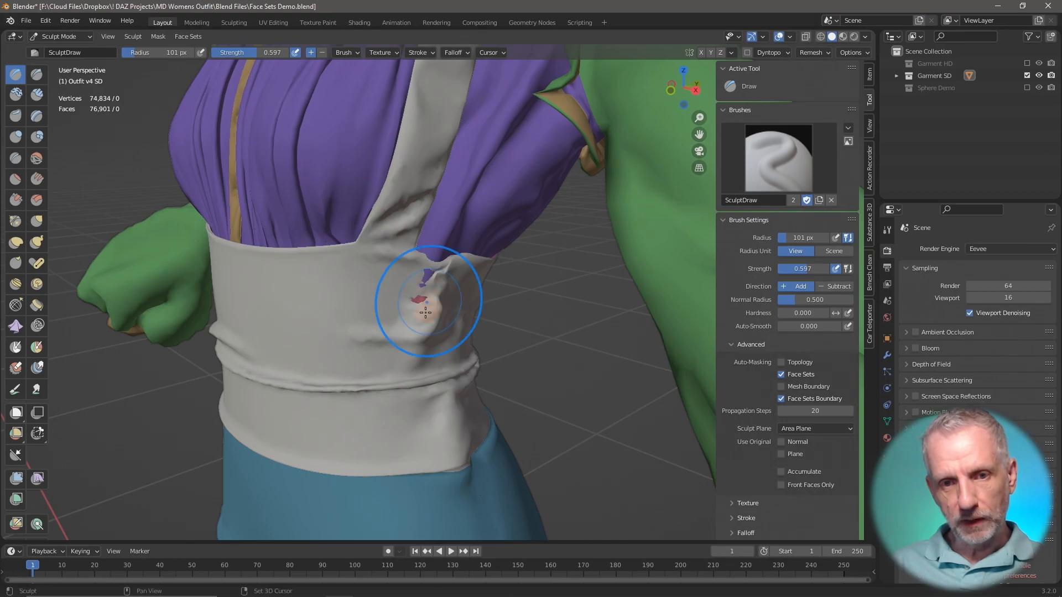
{"action": "mouse_move", "coordinate": [417, 301]}
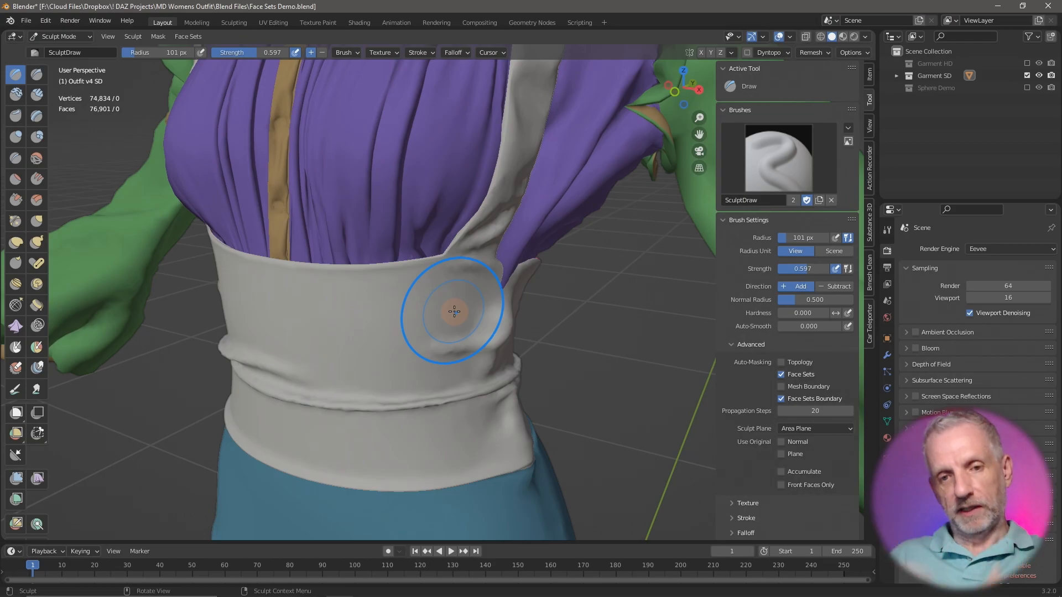
{"action": "mouse_move", "coordinate": [400, 337]}
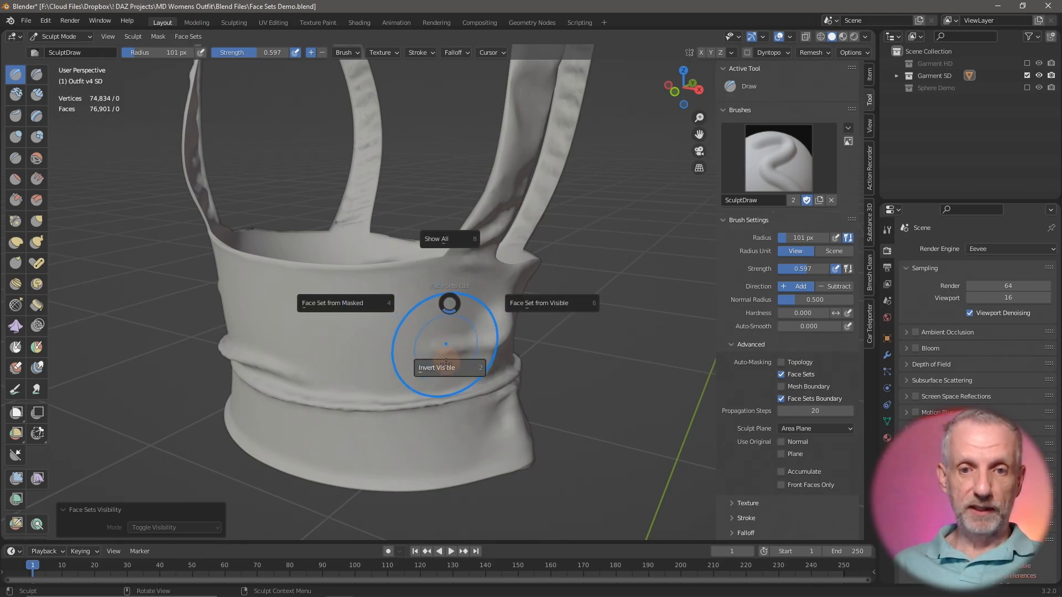
{"action": "left_click", "coordinate": [440, 368]}
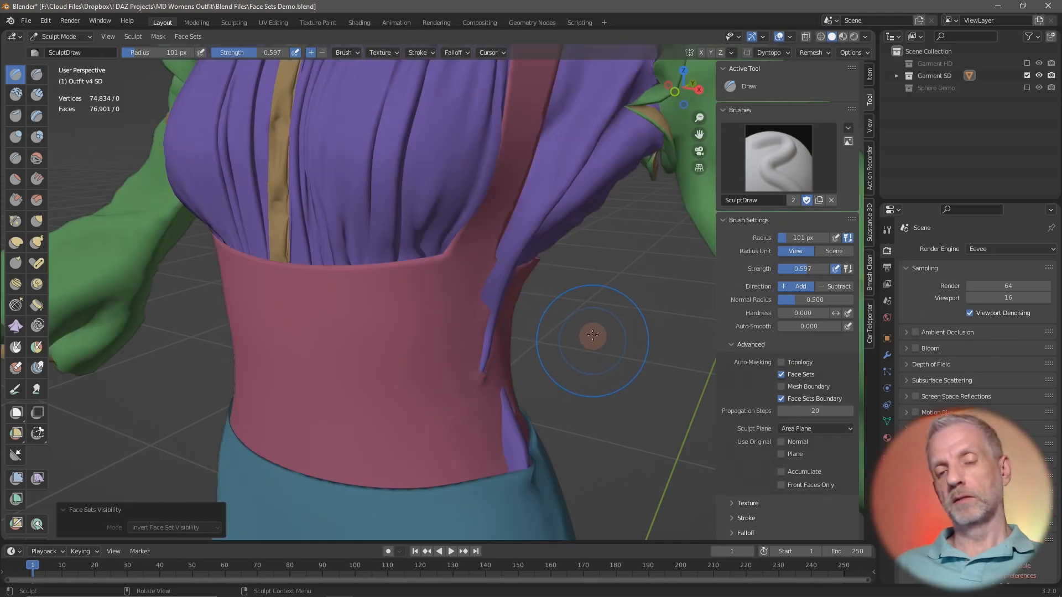
{"action": "mouse_move", "coordinate": [604, 324]}
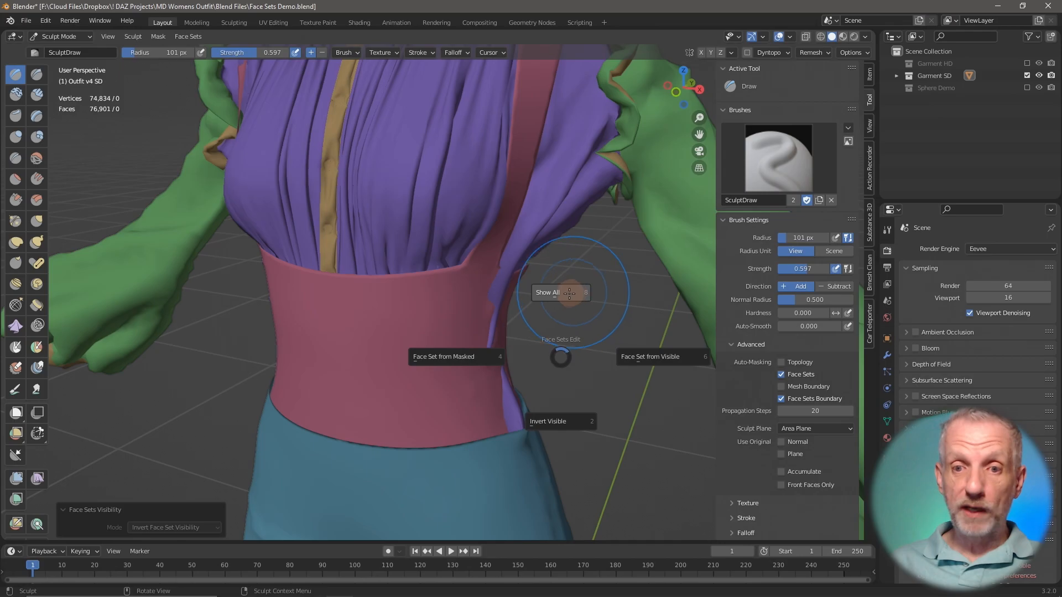
{"action": "left_click", "coordinate": [546, 292]}
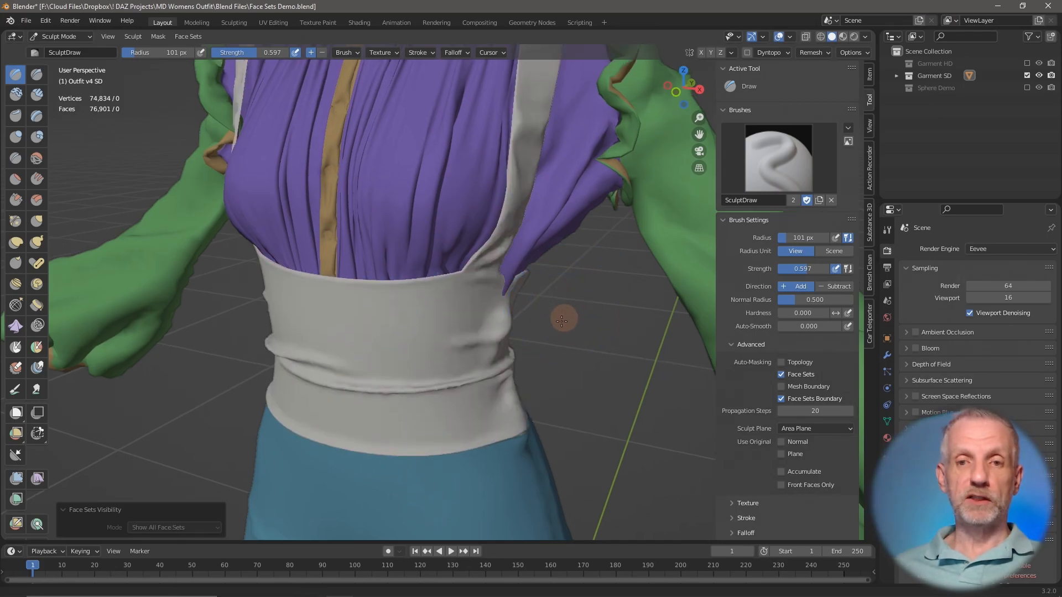